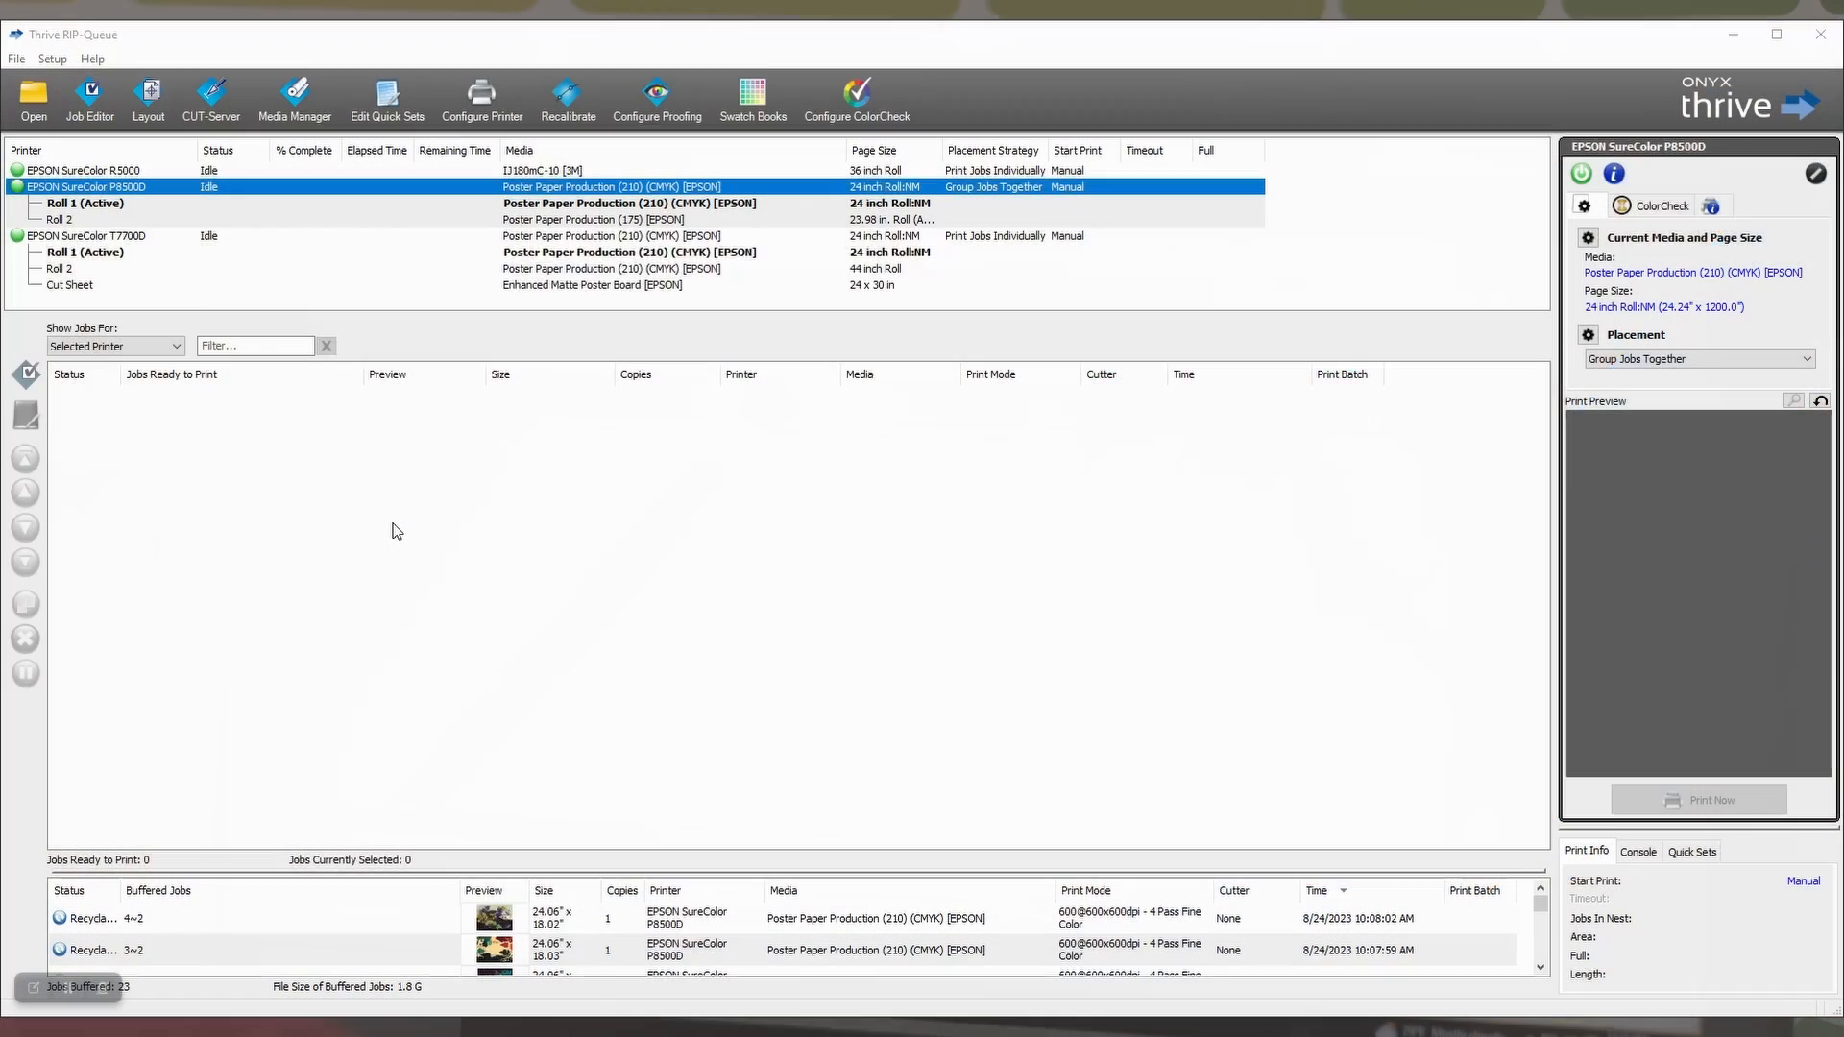
mouse_move(415, 369)
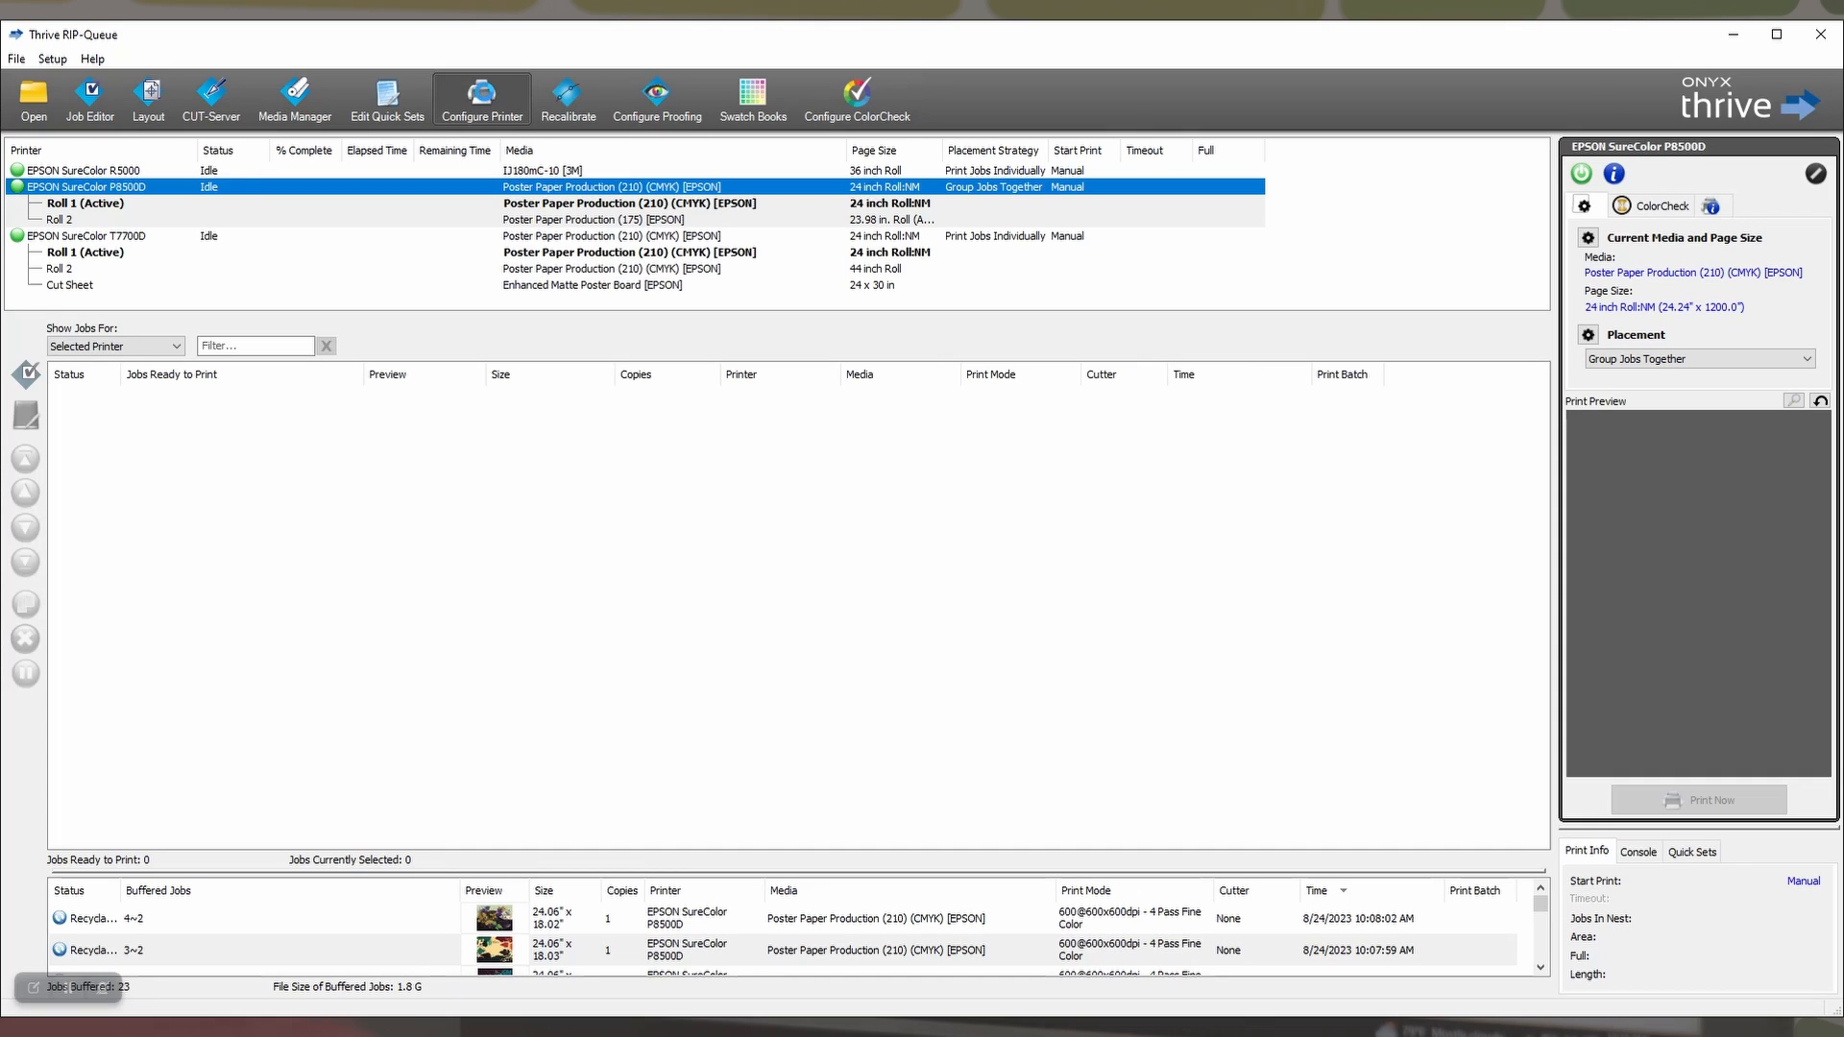
Open the EPSON SureColor P8500D configuration and pick the 24 inch Borderless Posters quick set.
left_click(481, 96)
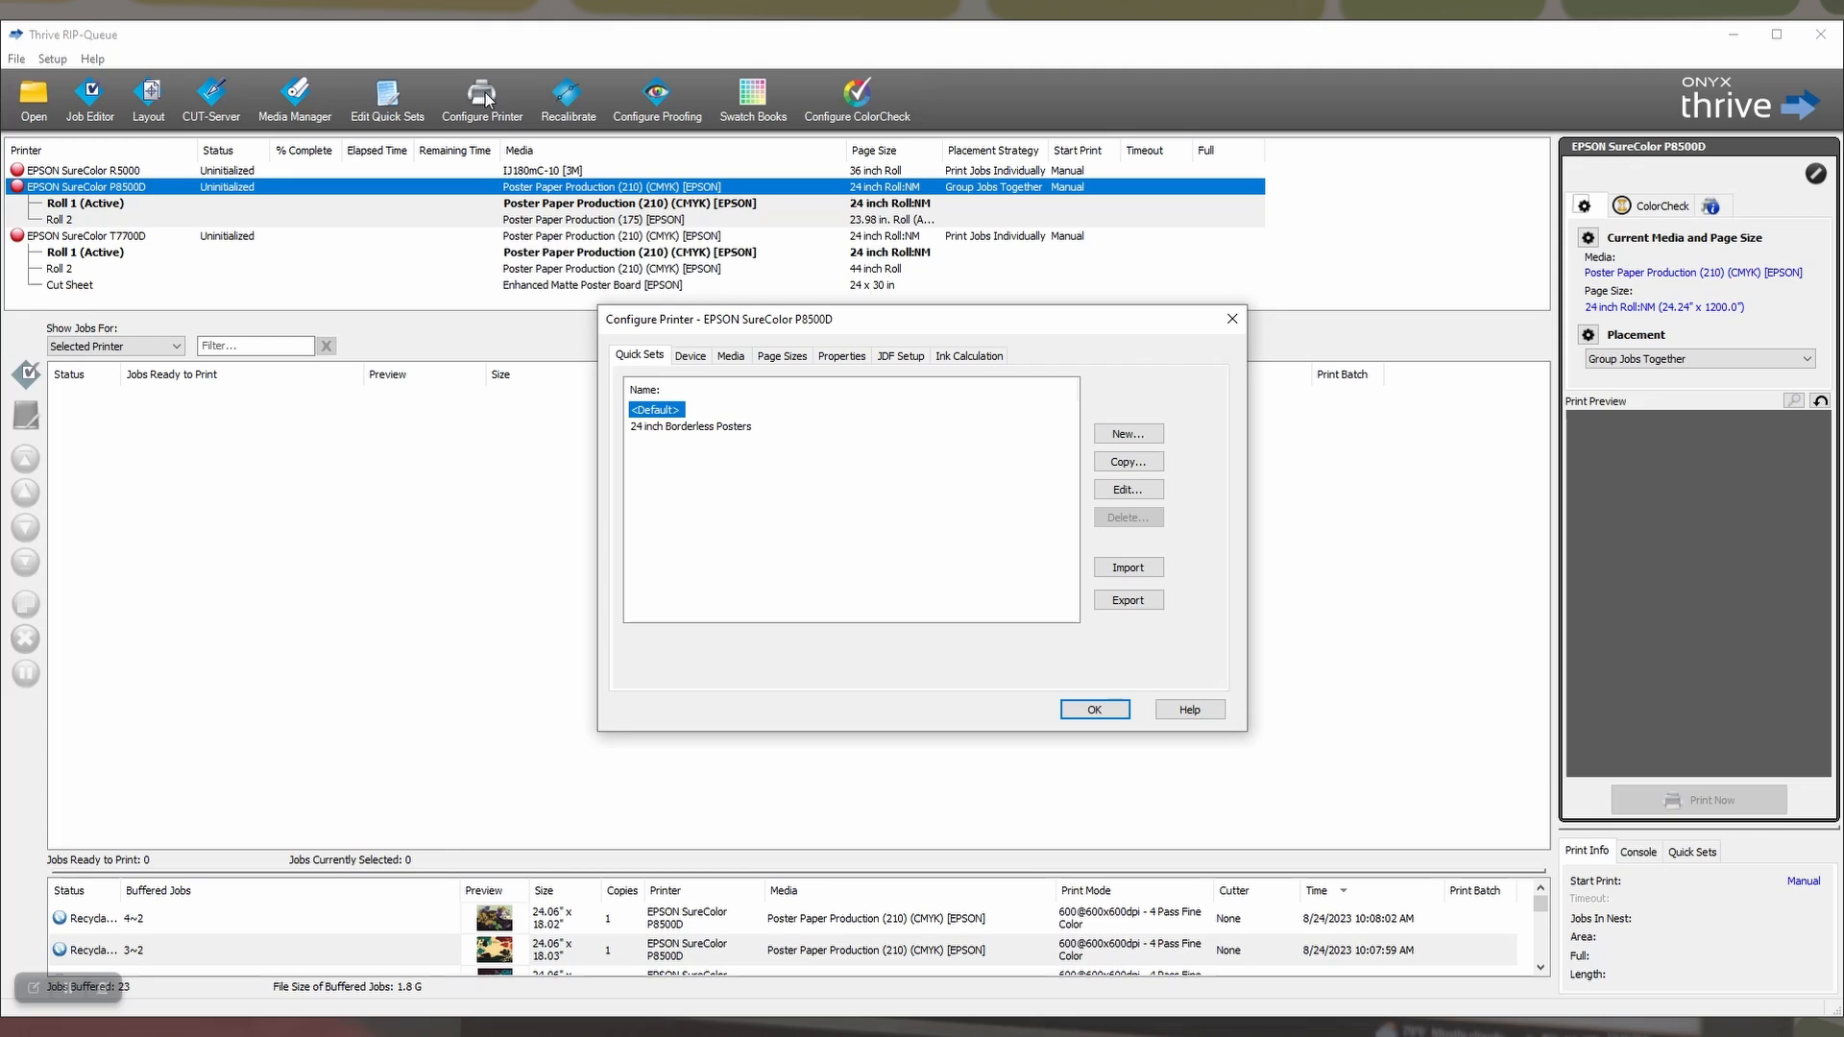
mouse_move(493, 98)
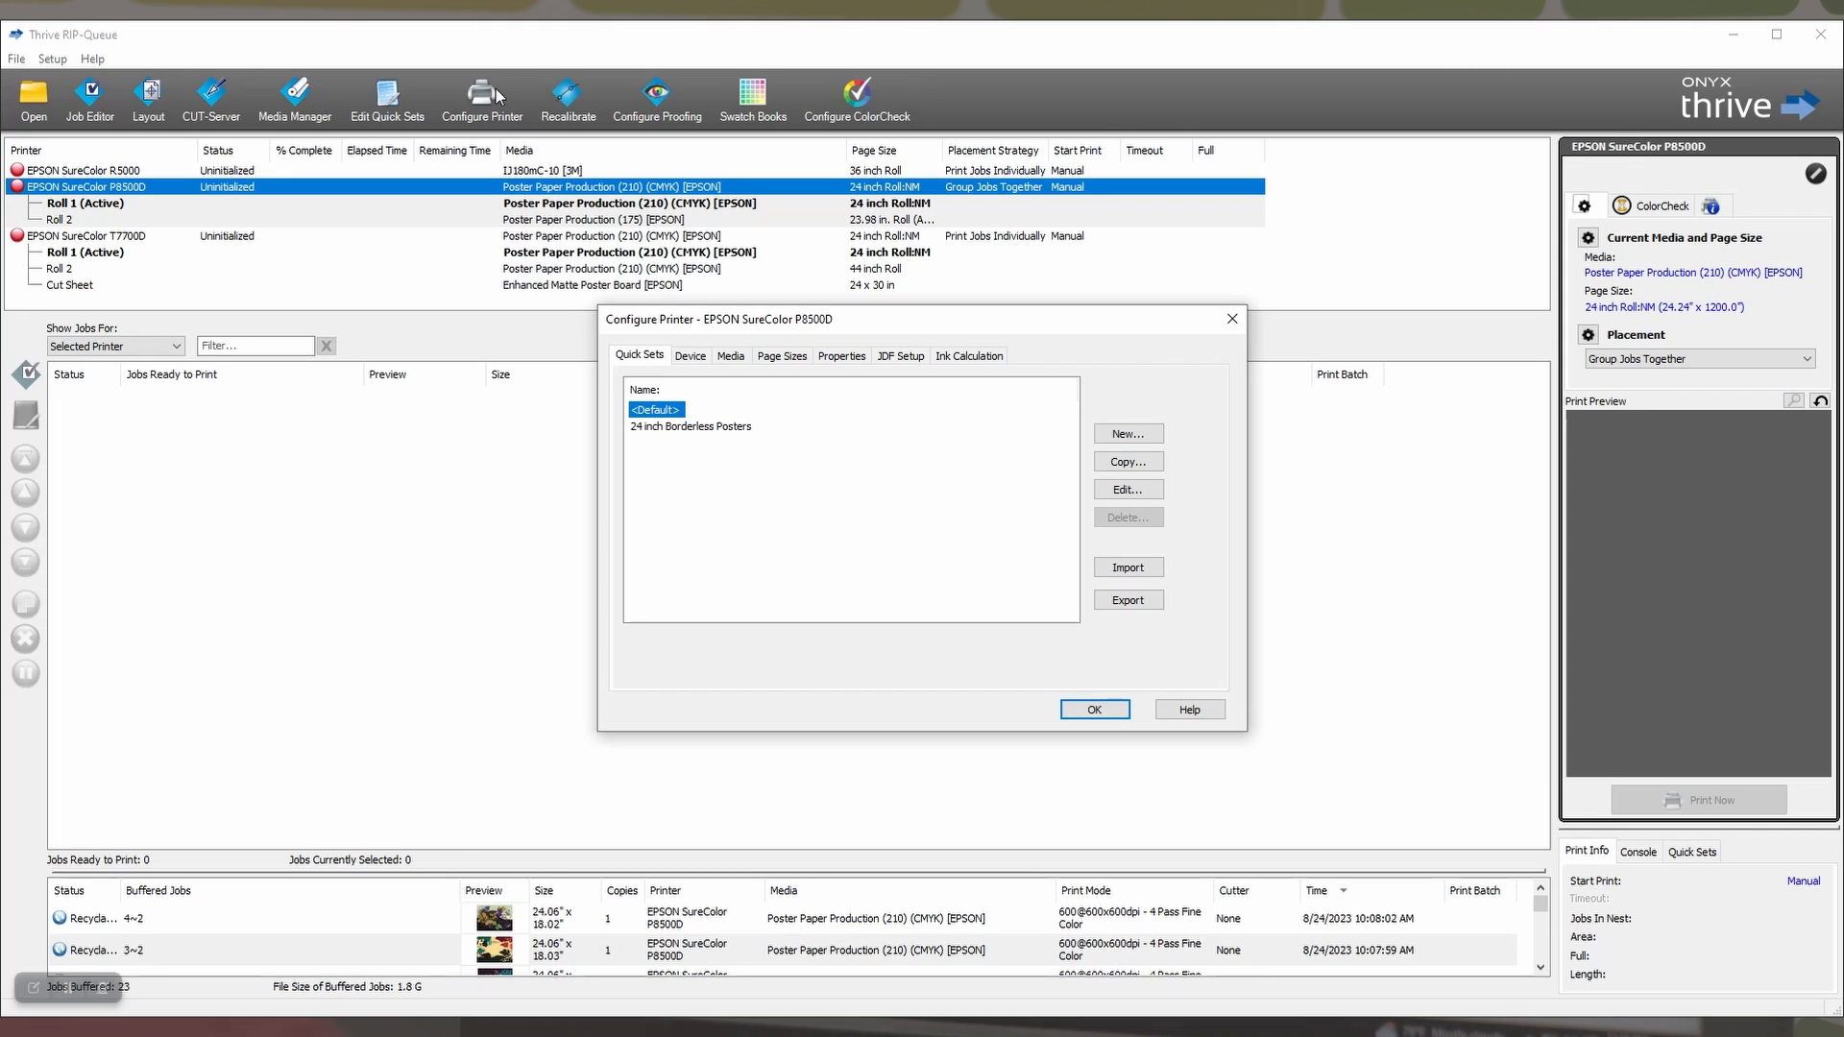
mouse_move(856, 507)
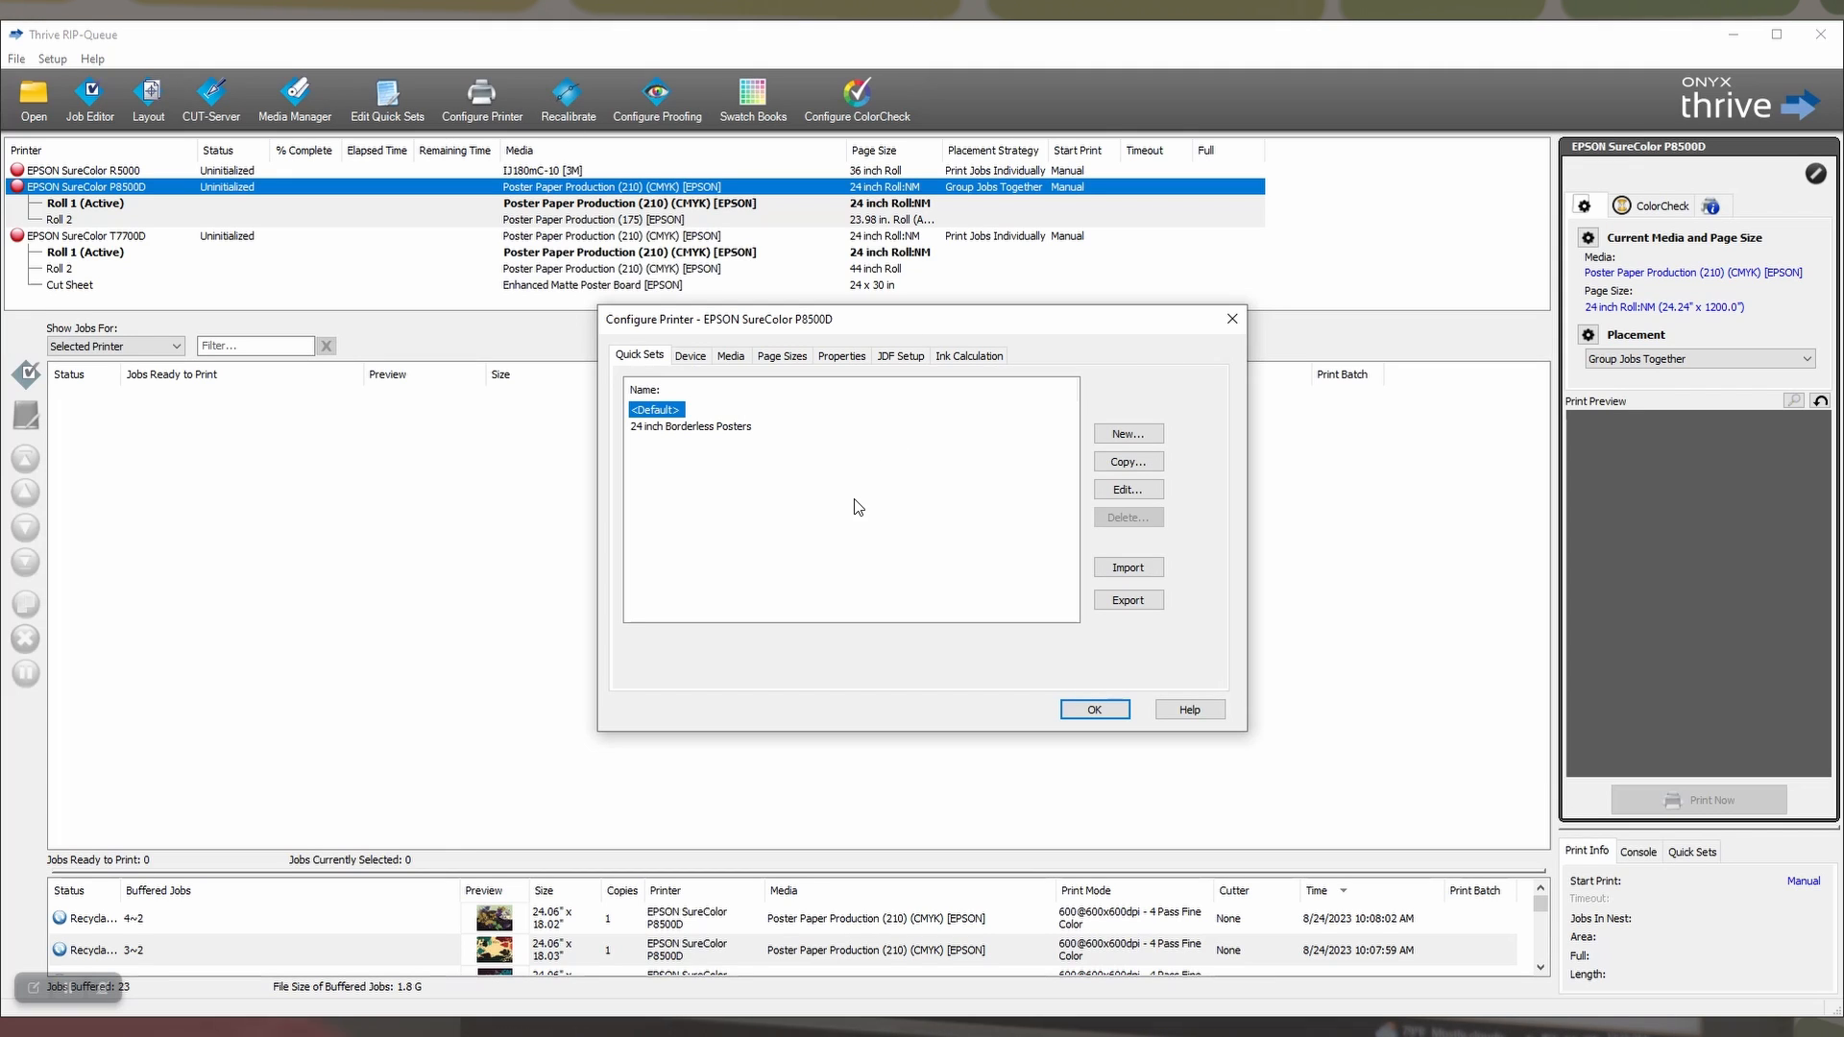
mouse_move(832, 502)
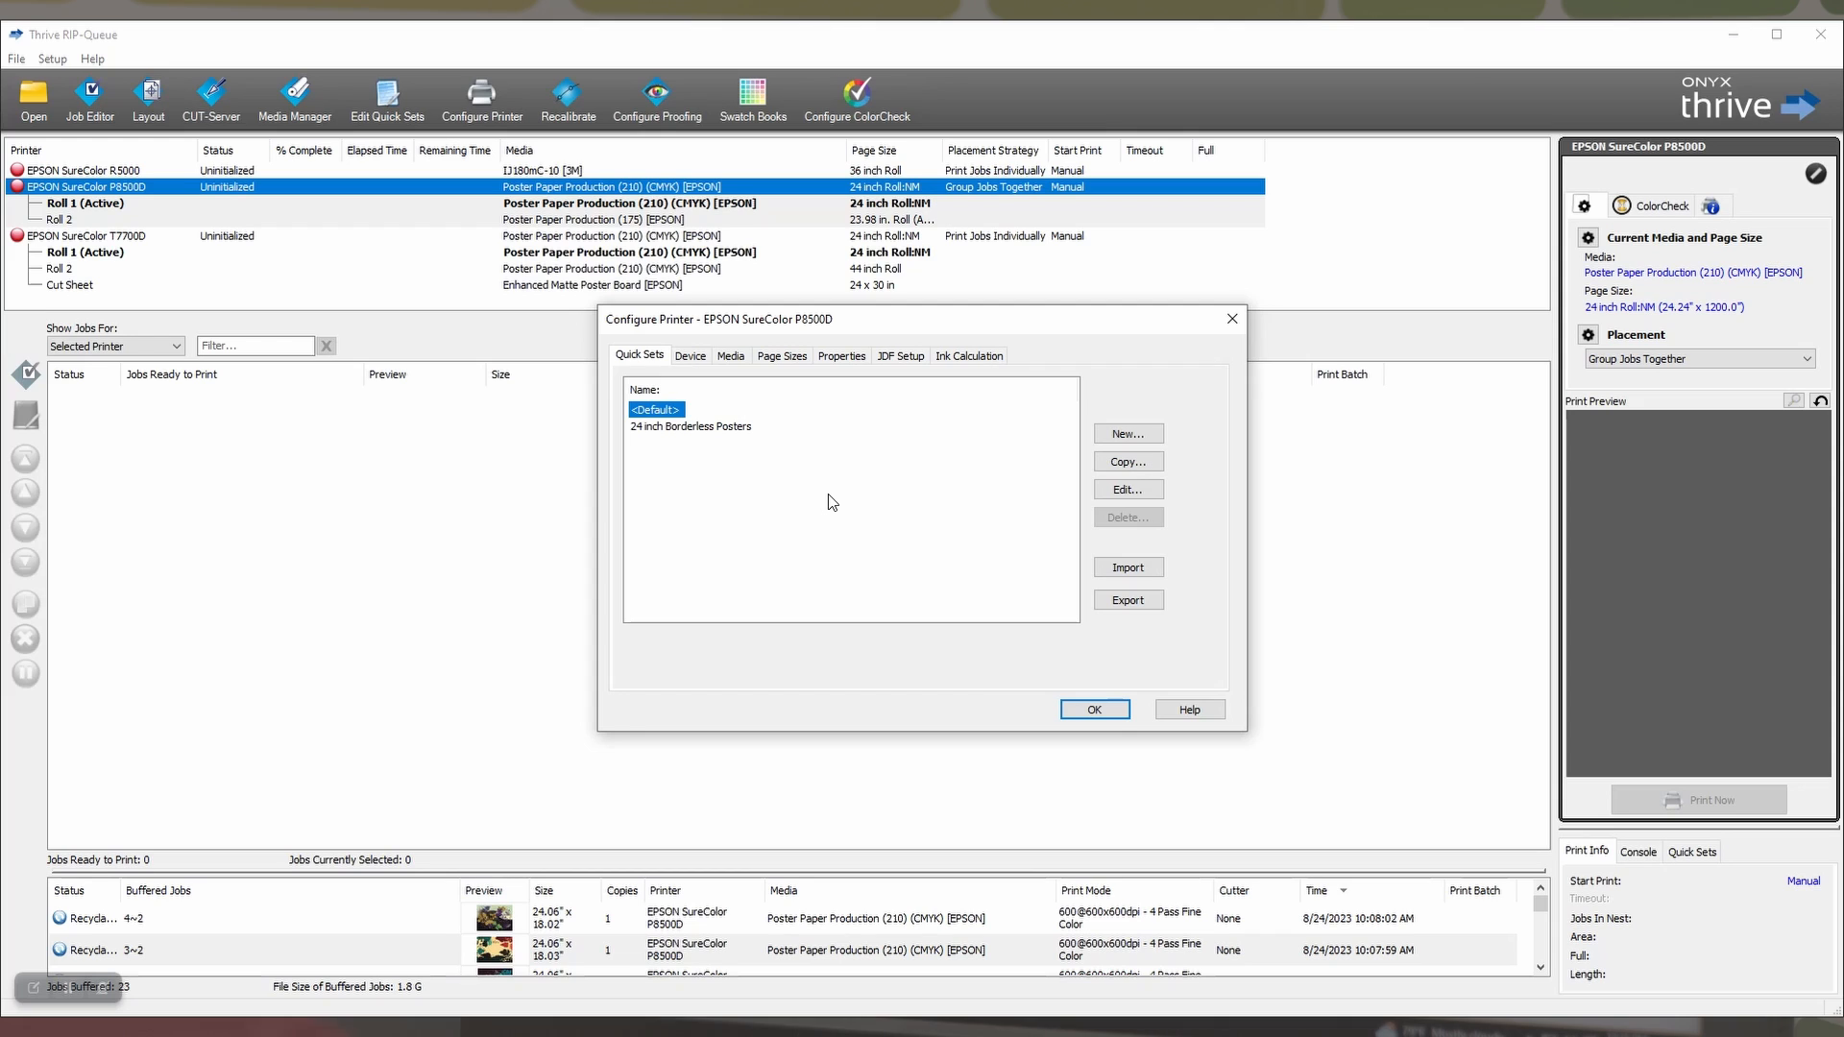
mouse_move(726, 436)
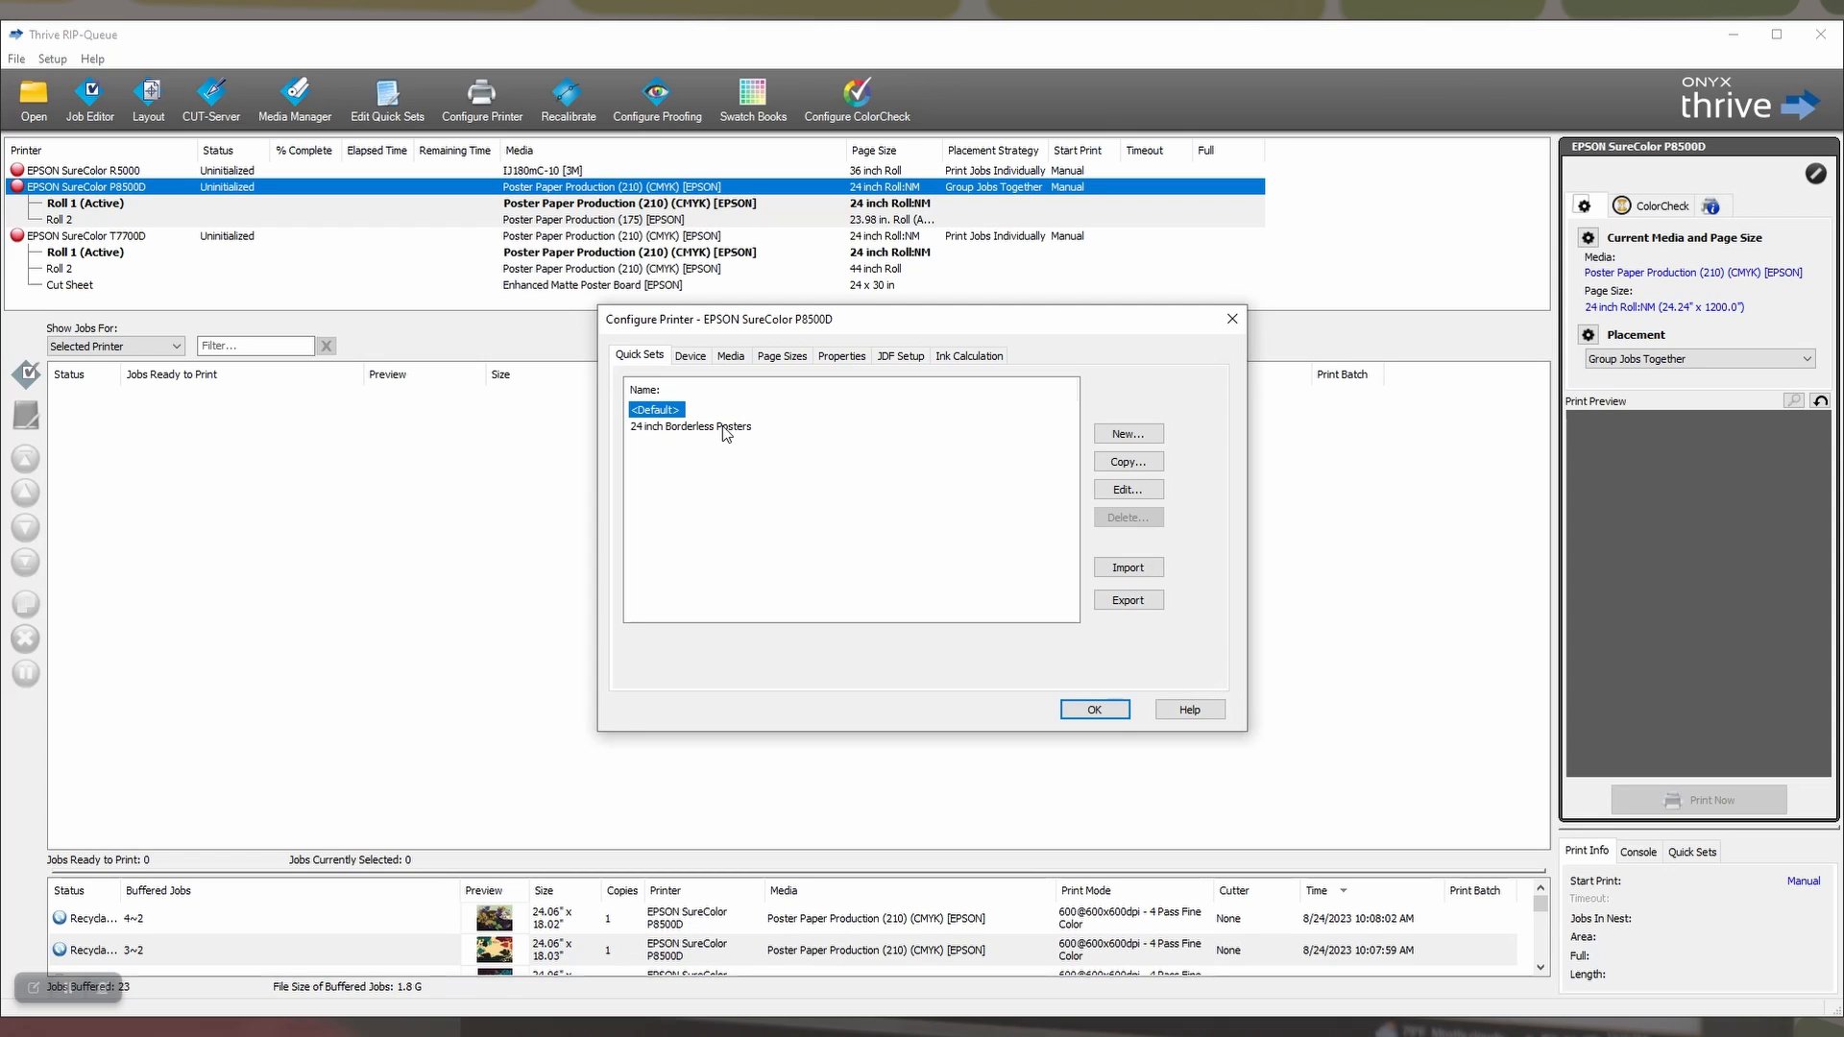
left_click(690, 426)
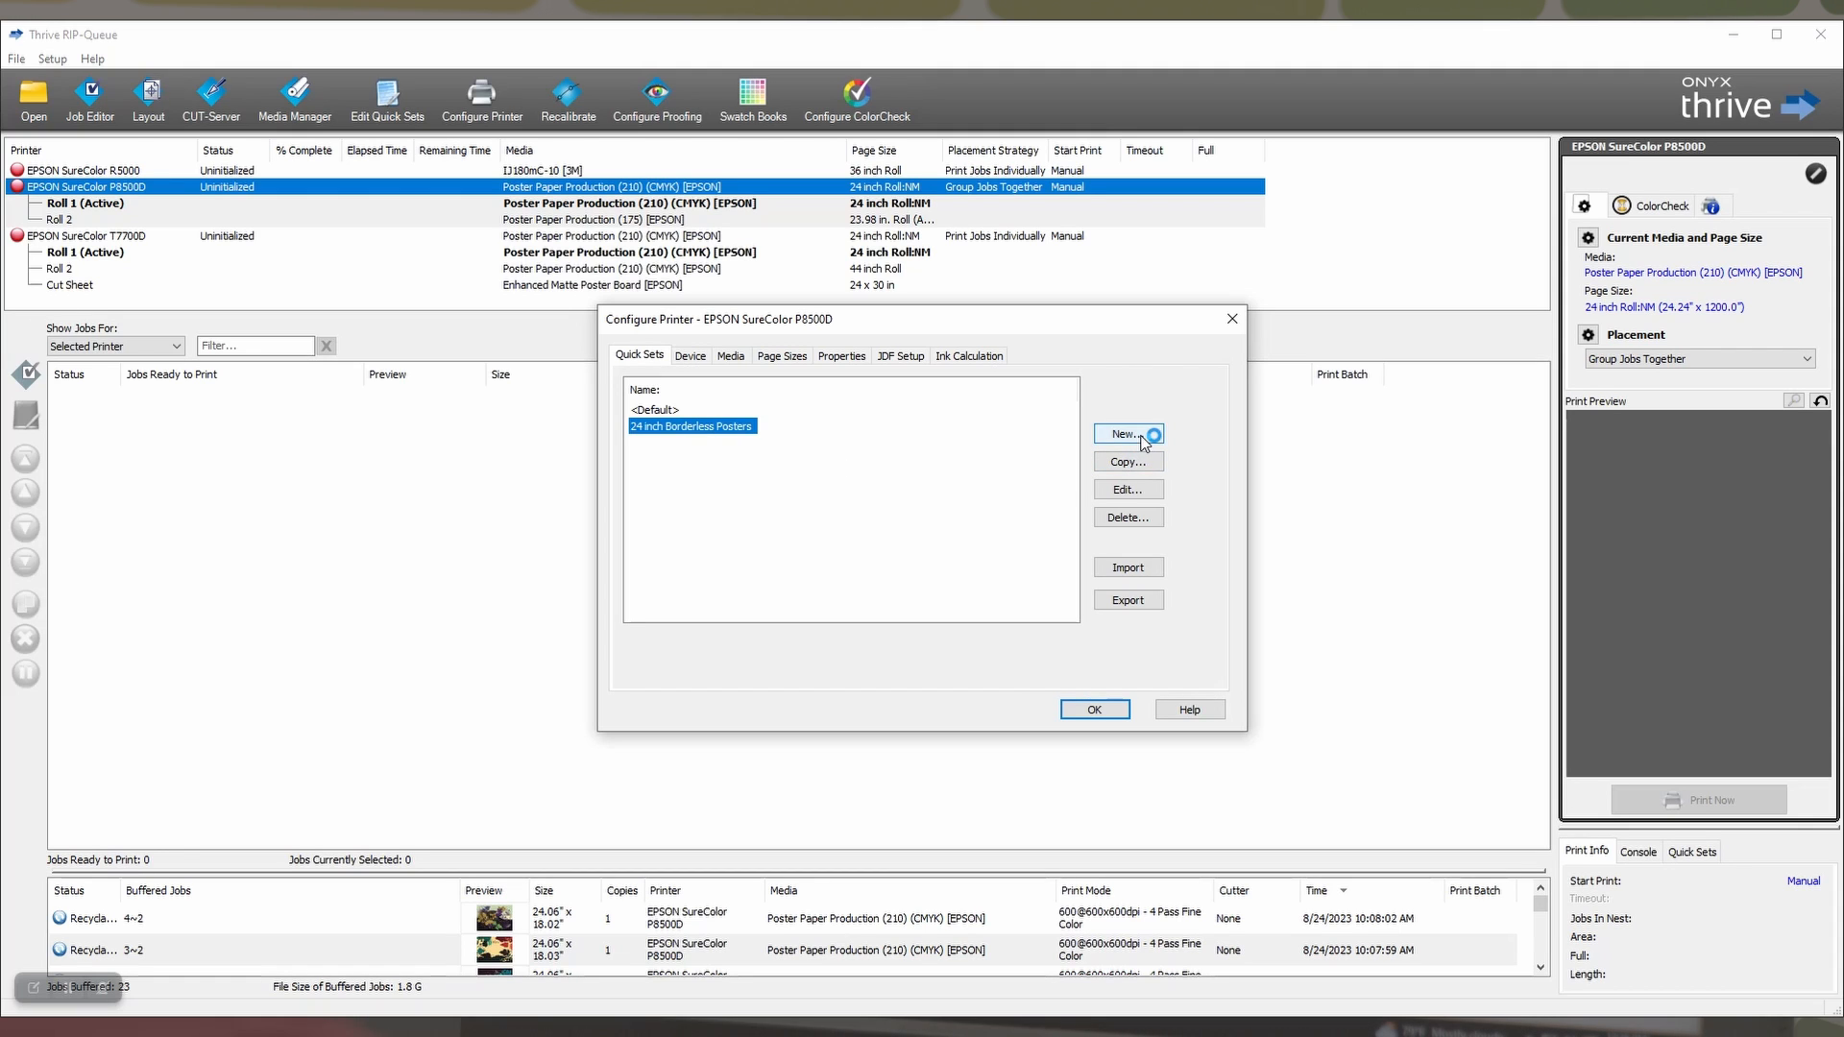
mouse_move(1120, 494)
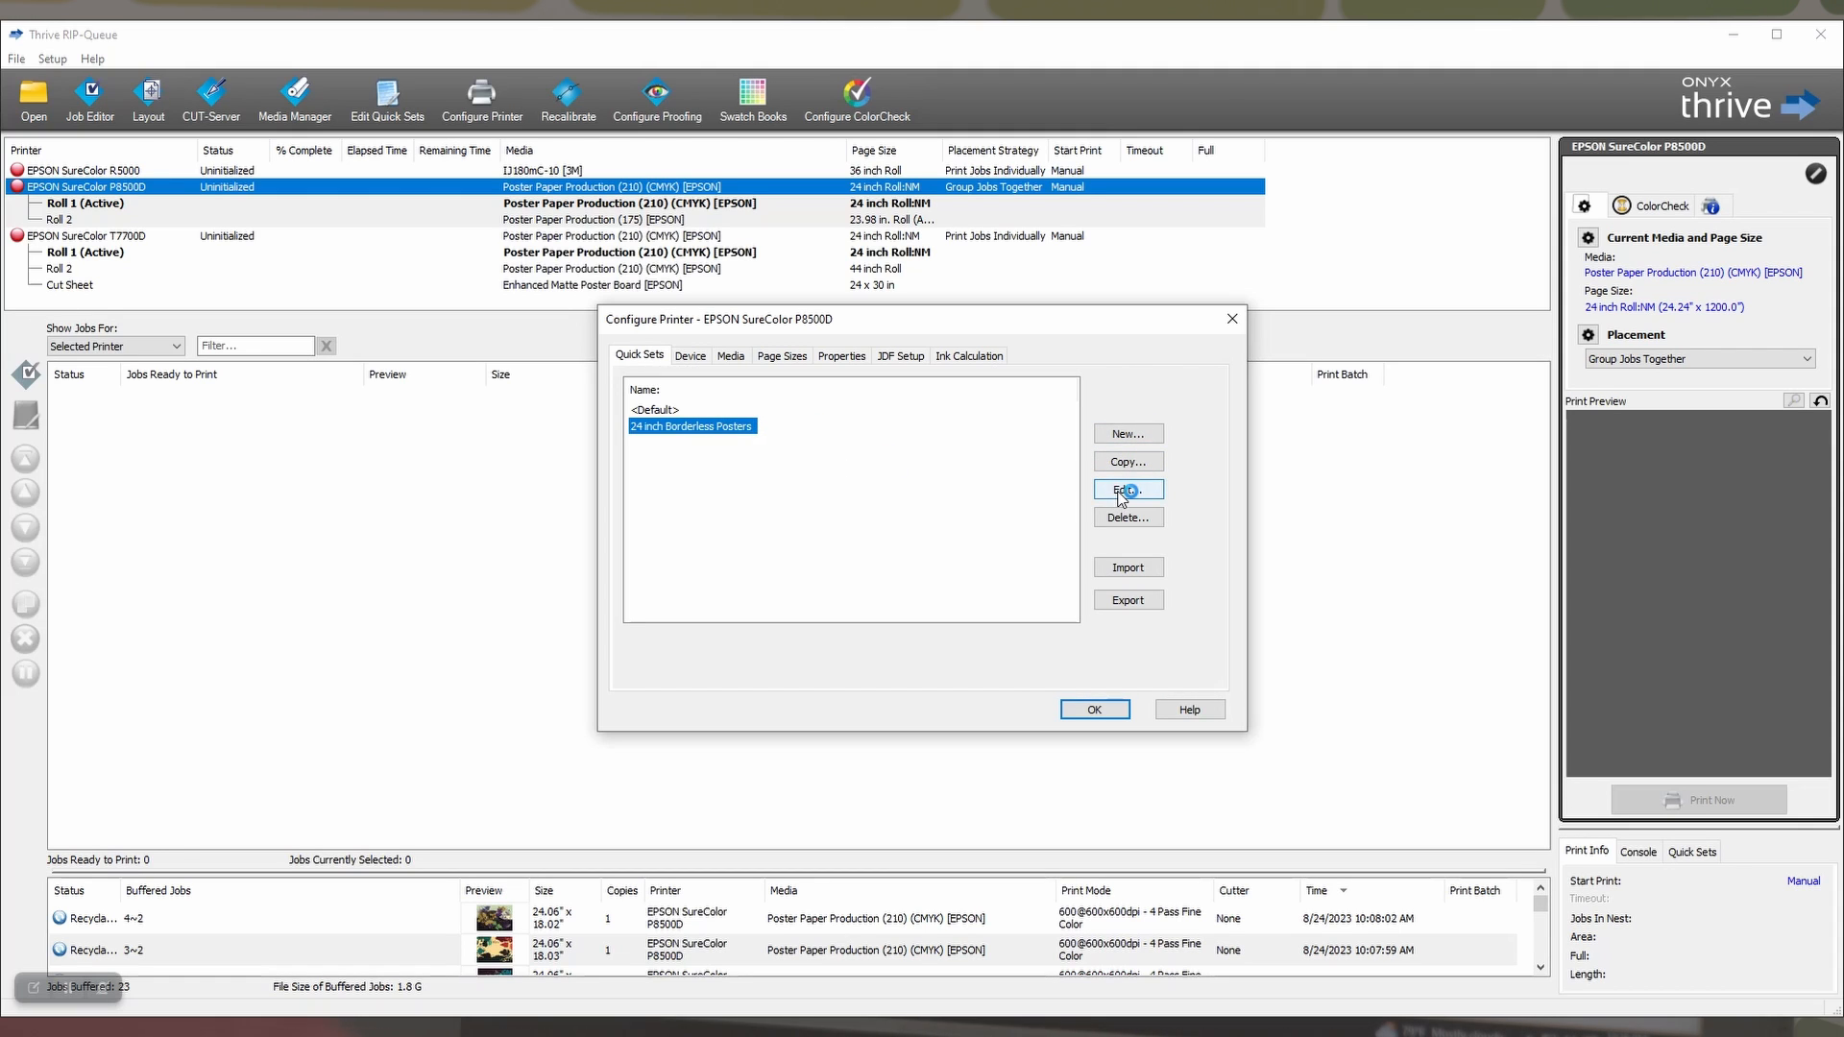
Edit the 24 inch Borderless Posters quick set and reach its Epson Precision Dot job options.
left_click(1126, 489)
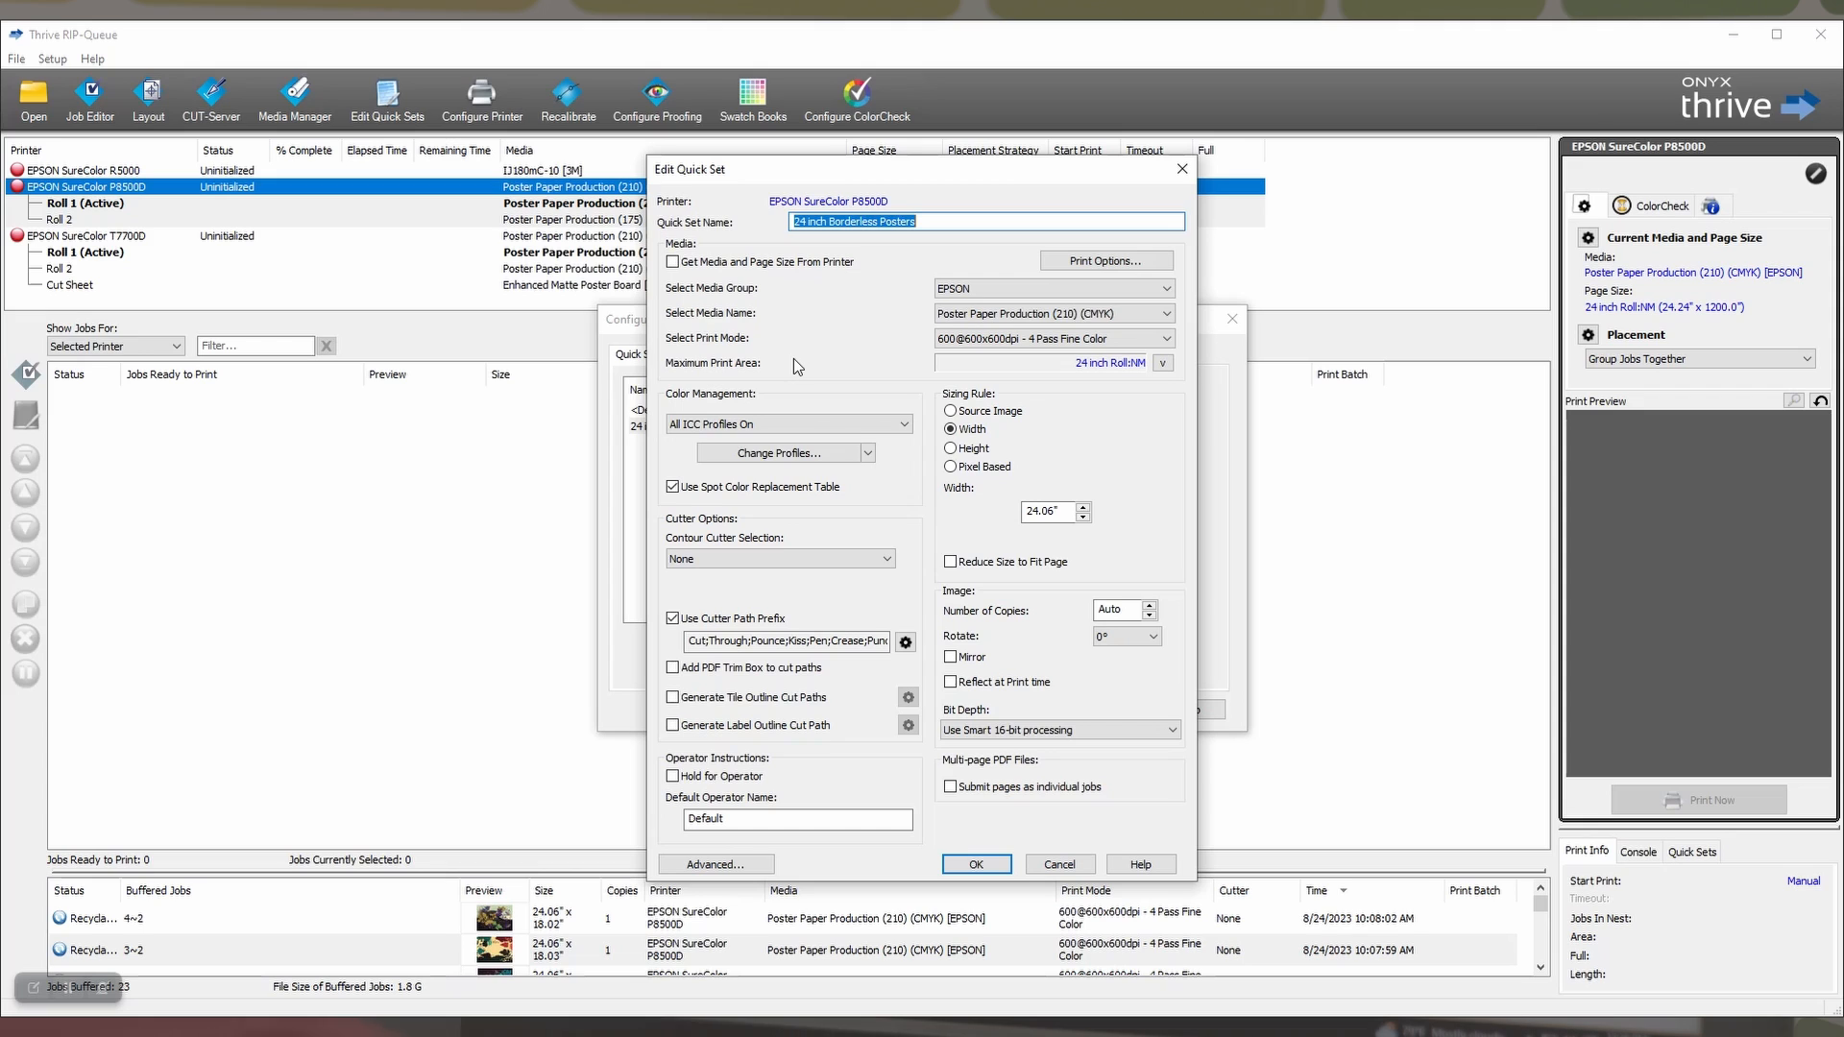
left_click(1047, 314)
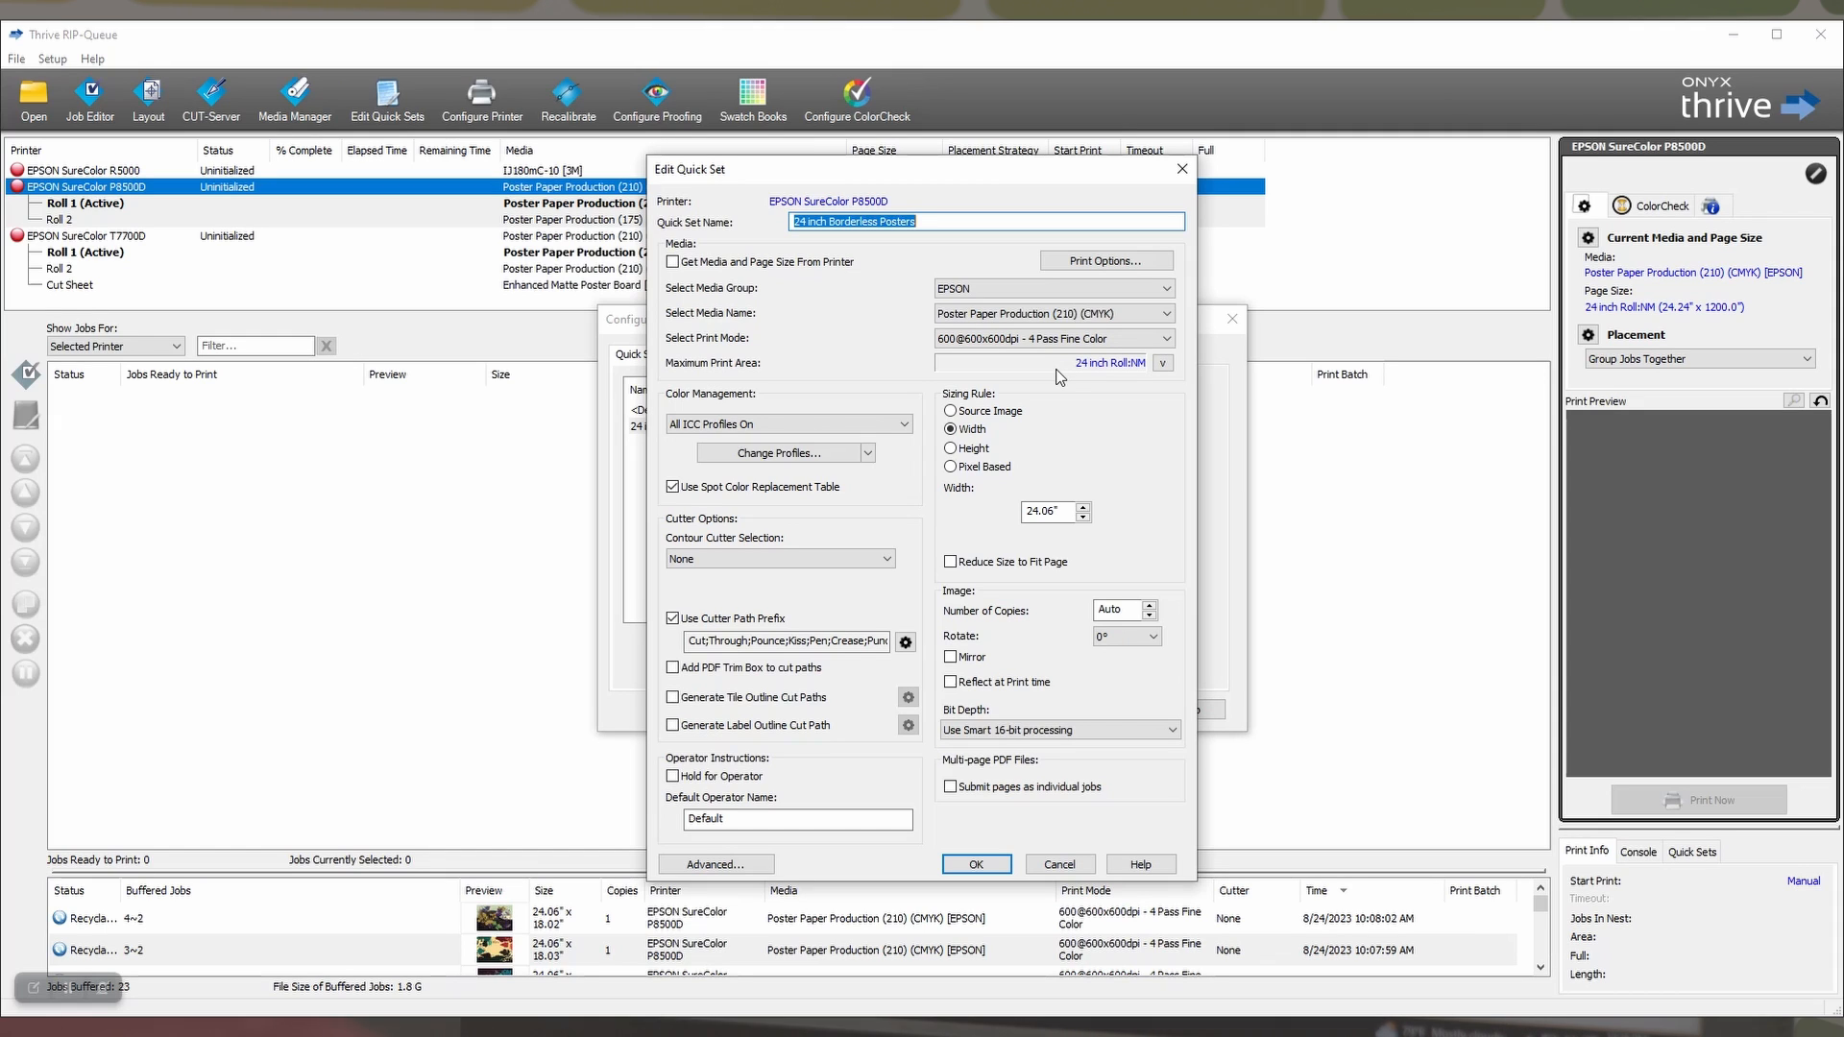
mouse_move(1057, 381)
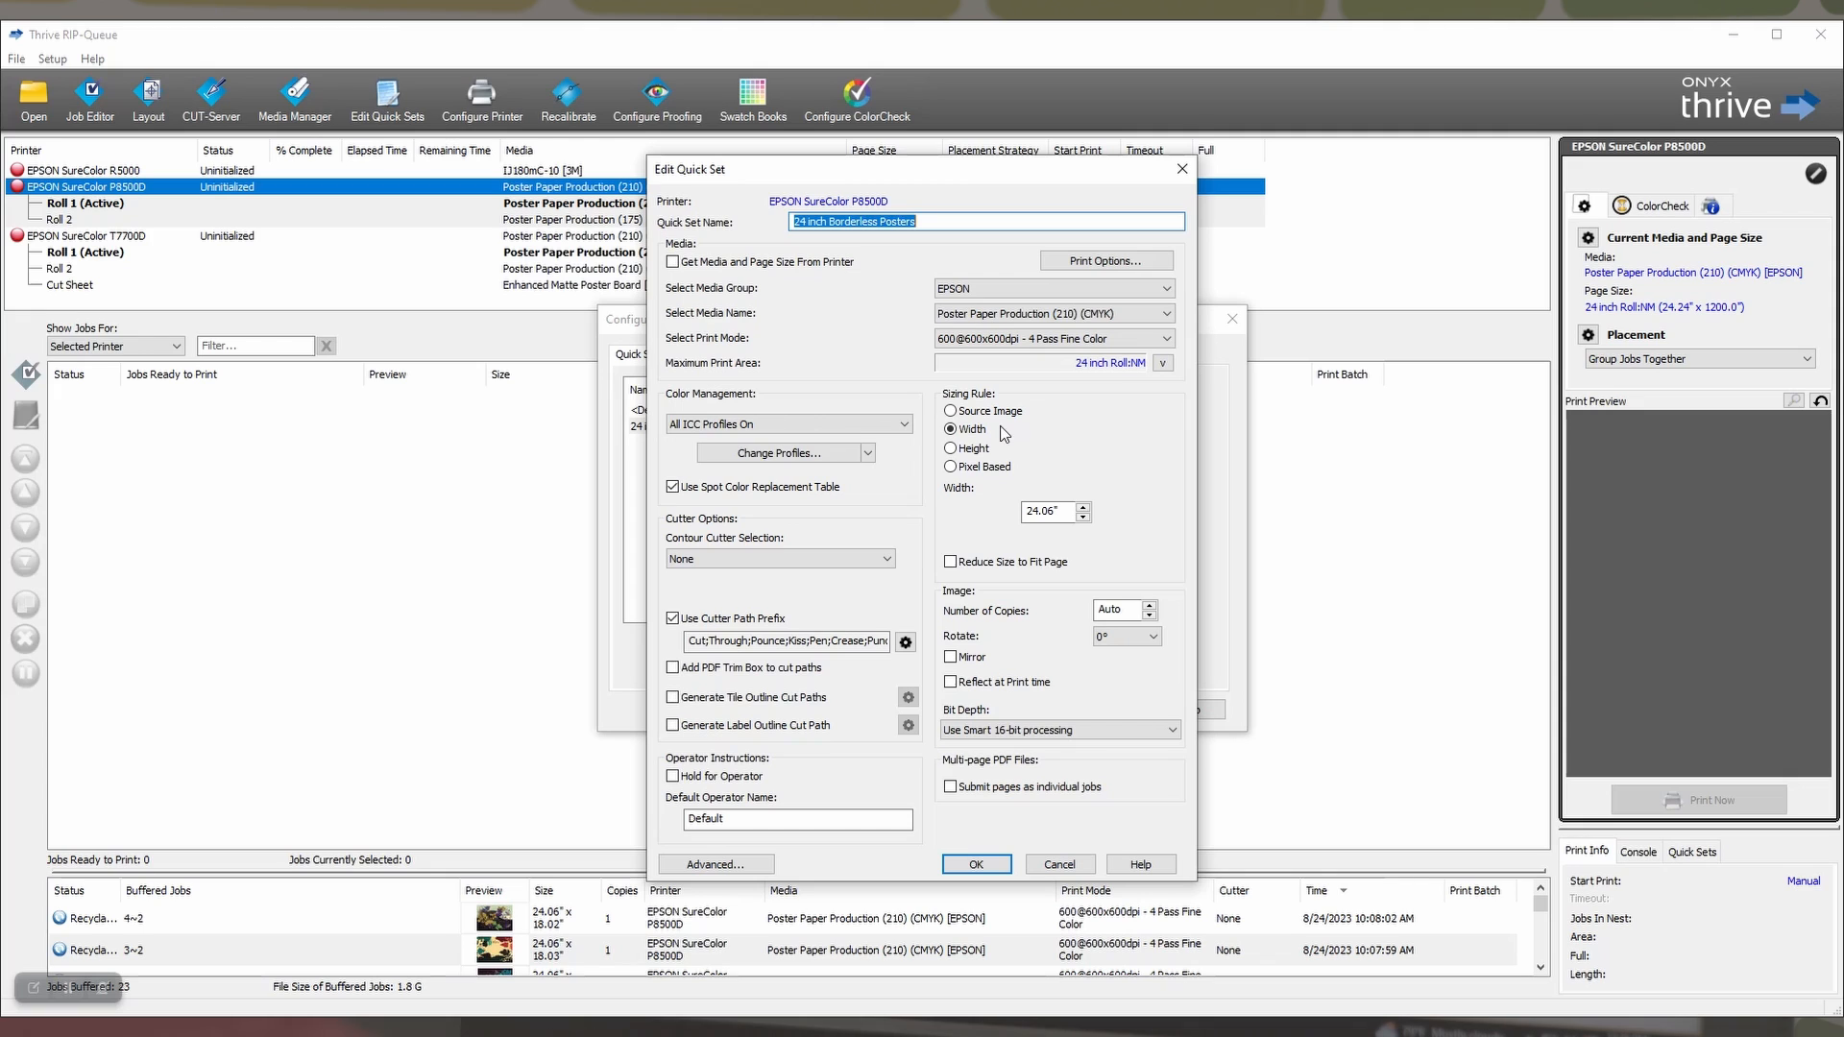
mouse_move(1003, 434)
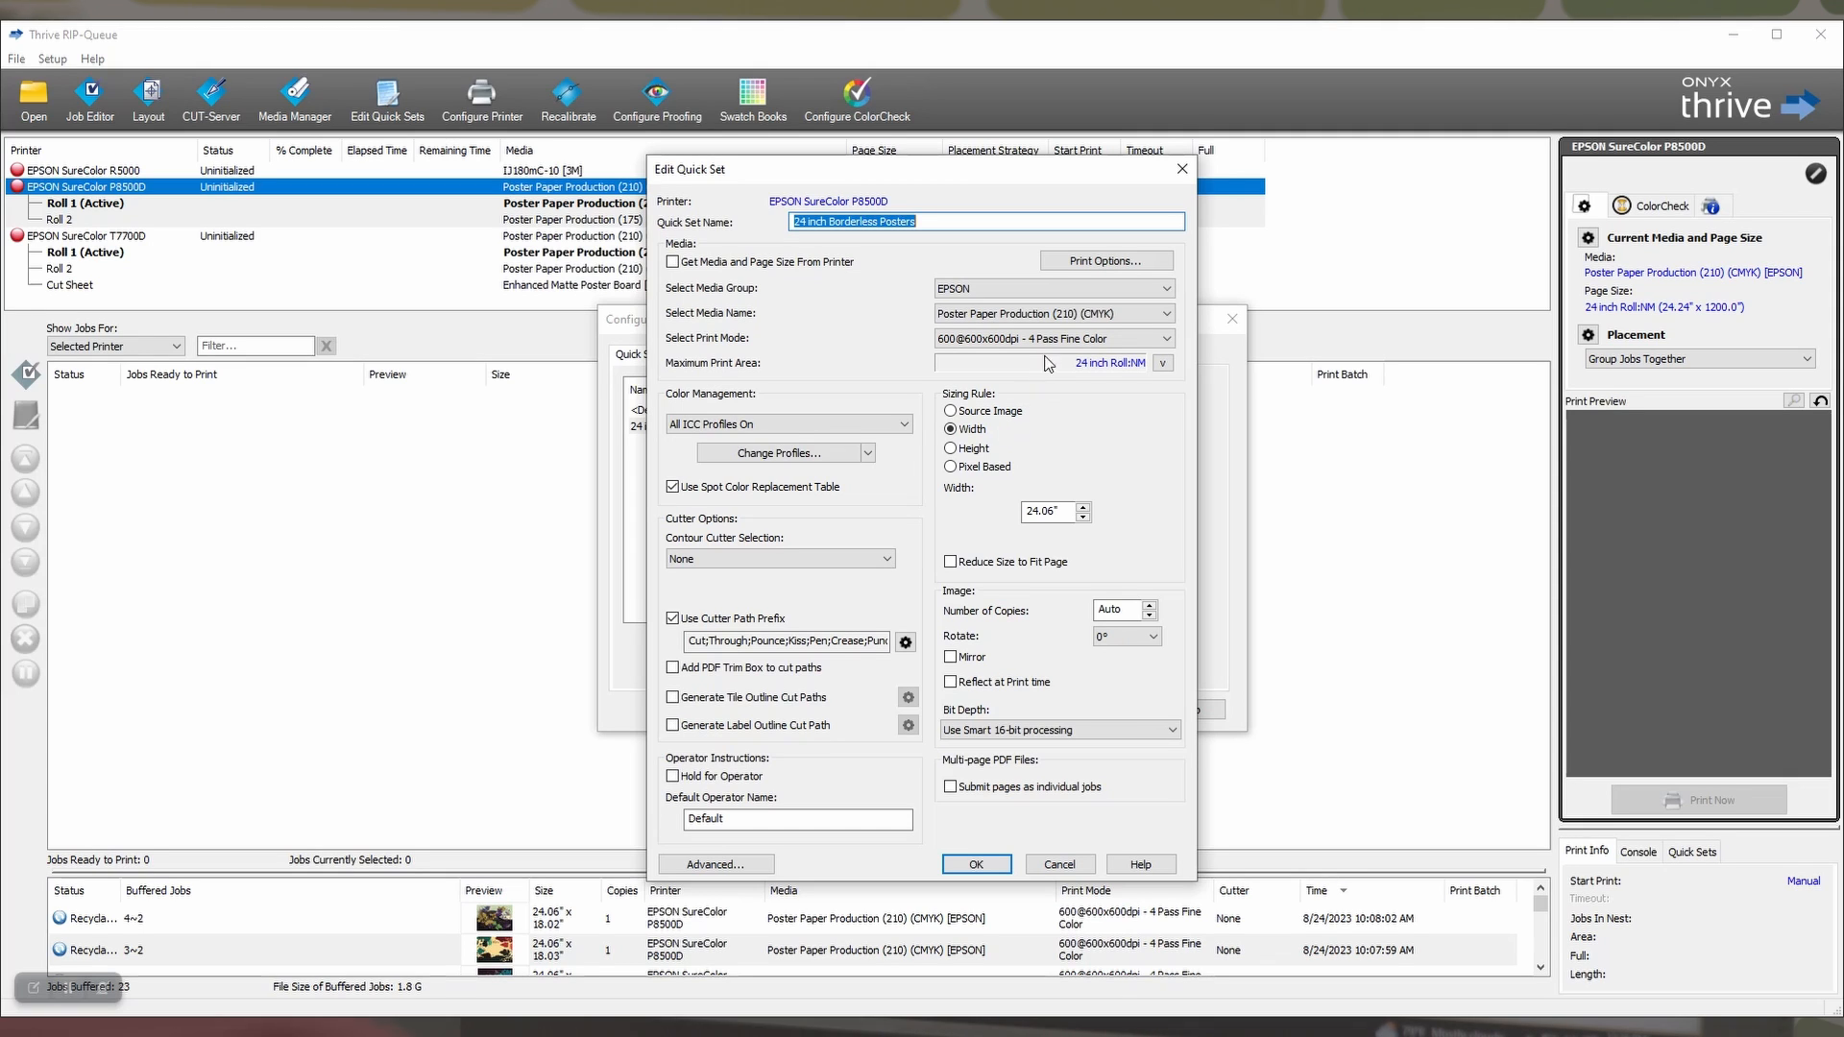
left_click(1103, 261)
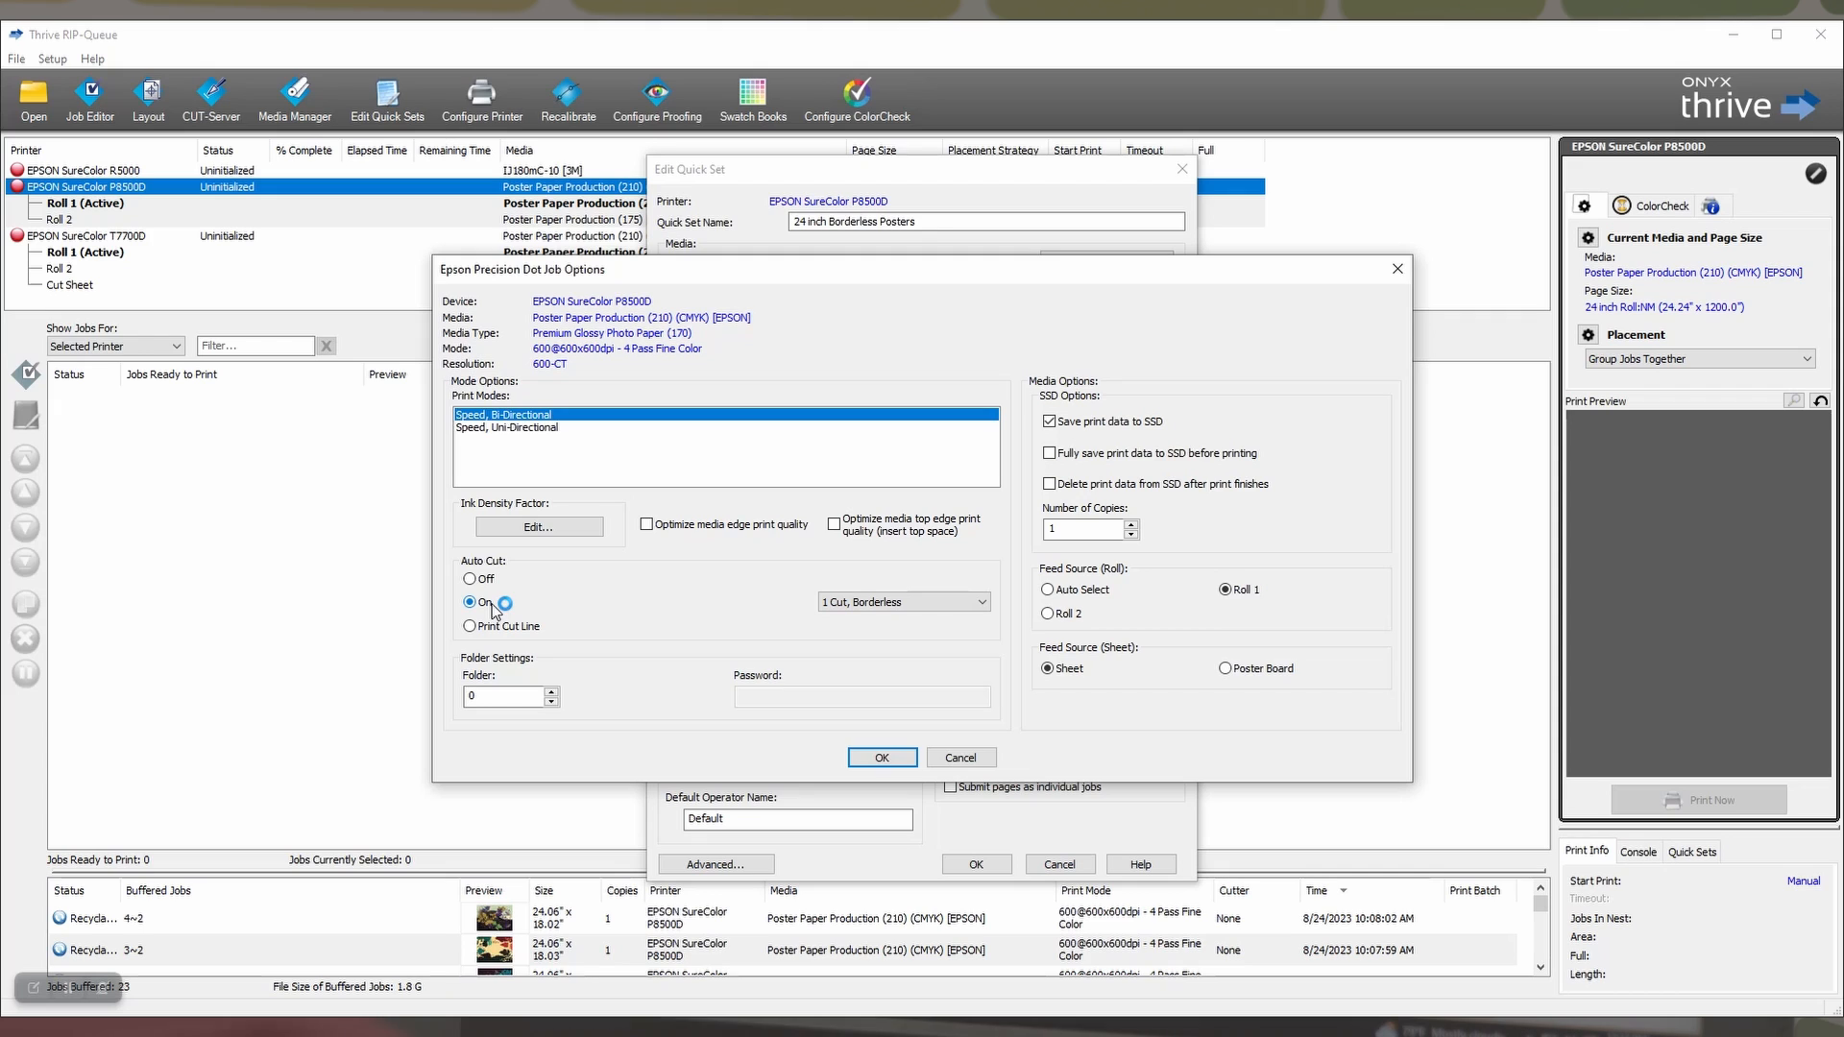
Turn Auto Cut on with 1 Cut, Borderless and confirm the Epson job options.
left_click(469, 601)
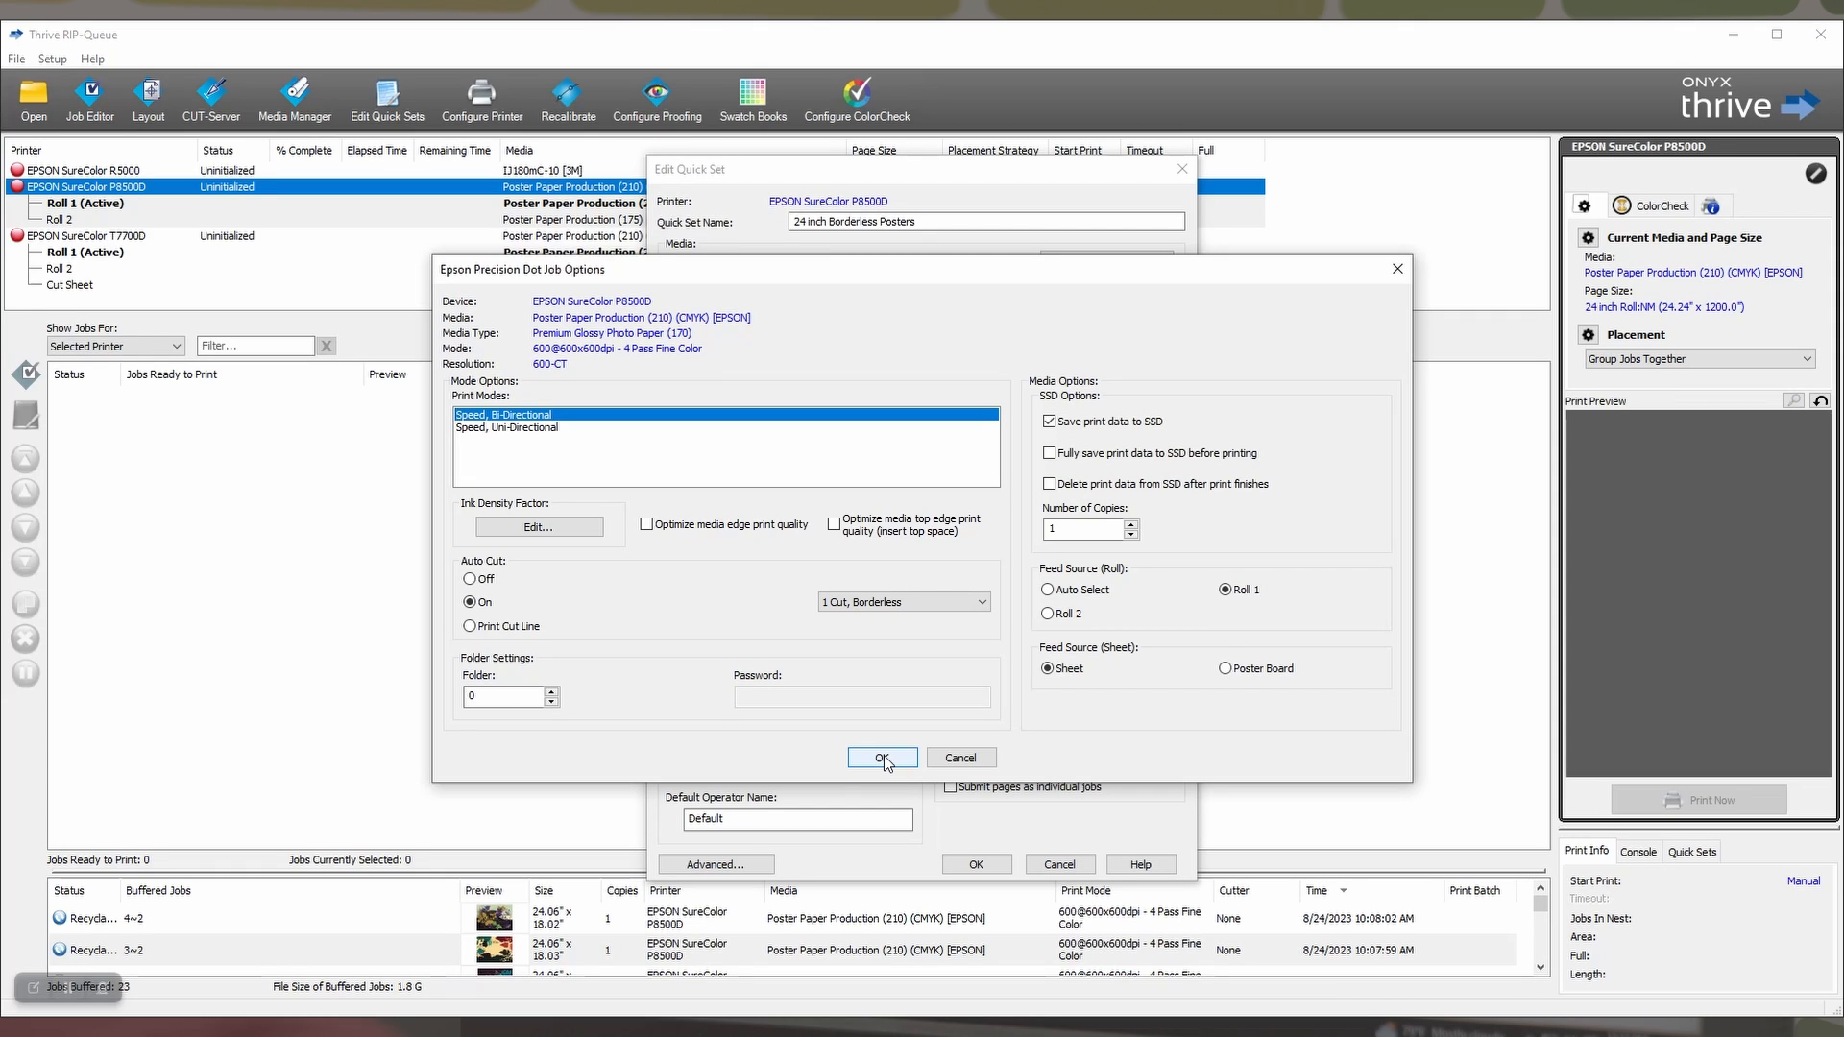
mouse_move(885, 765)
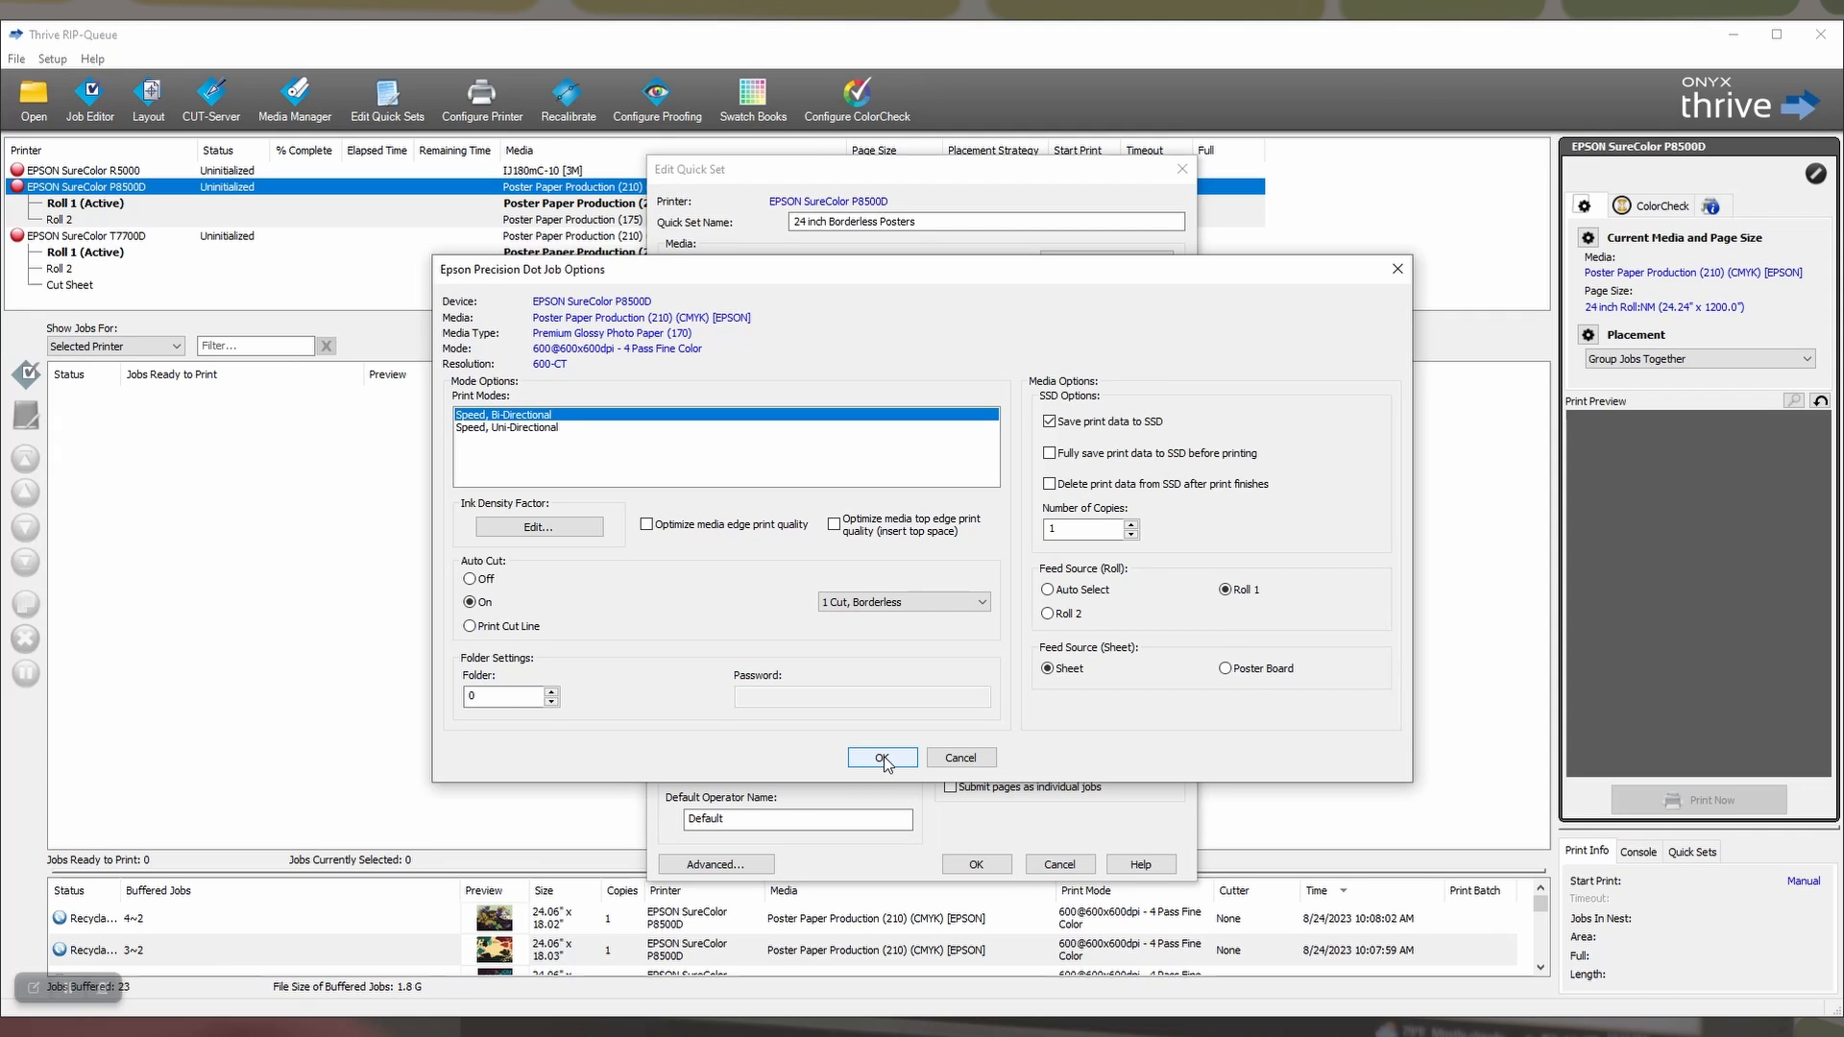
mouse_move(886, 763)
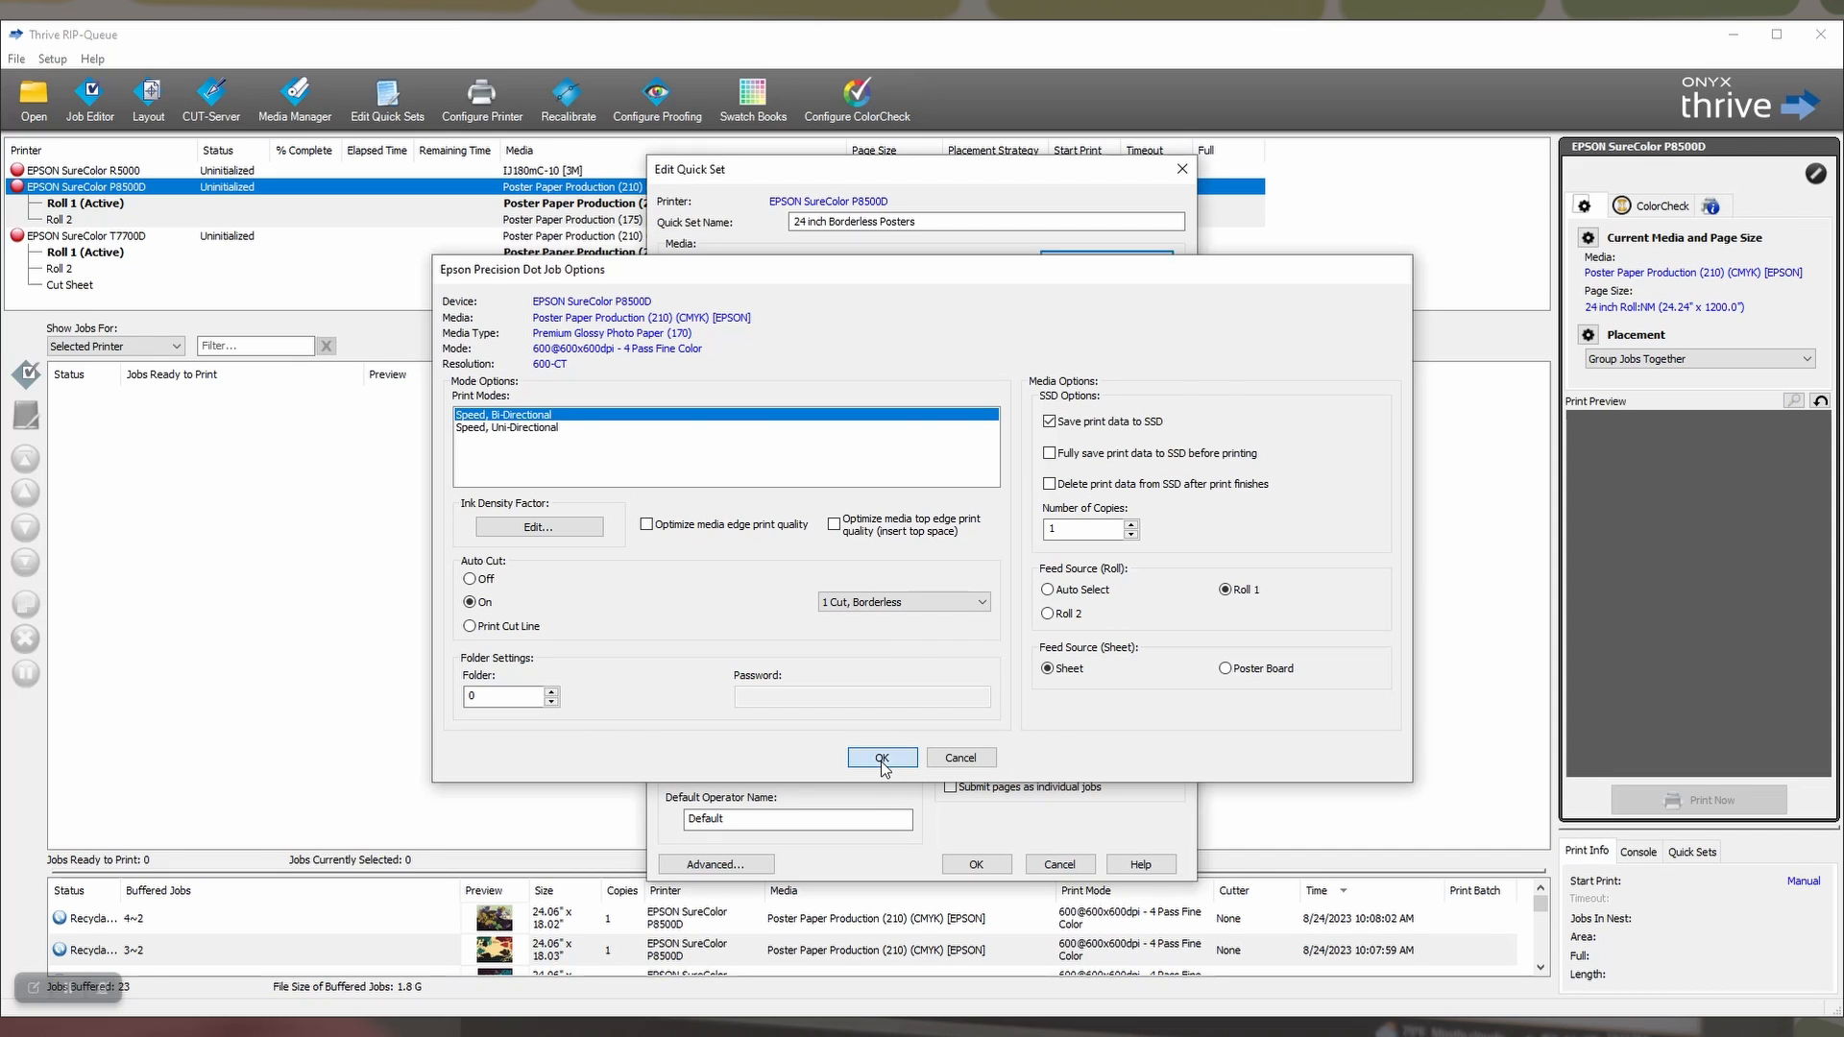
left_click(882, 757)
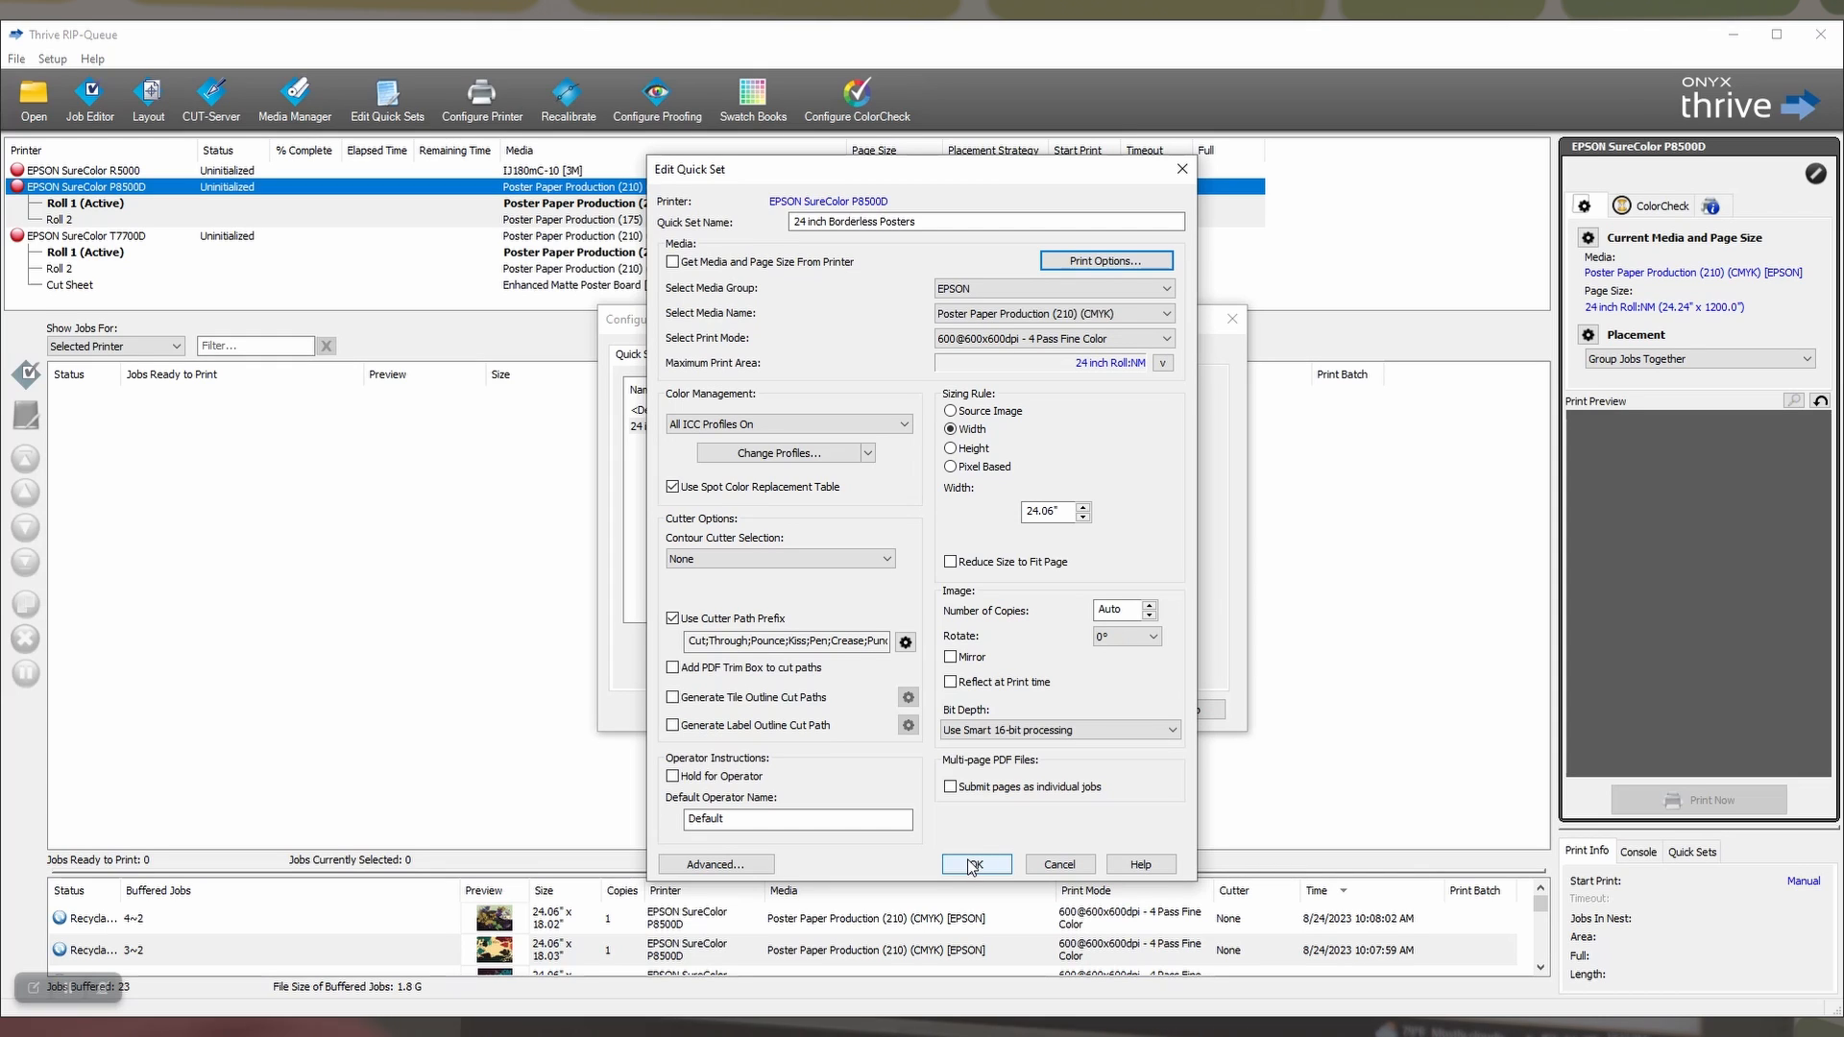
Save the edited 24 inch Borderless Posters quick set and return to the main queue.
left_click(976, 865)
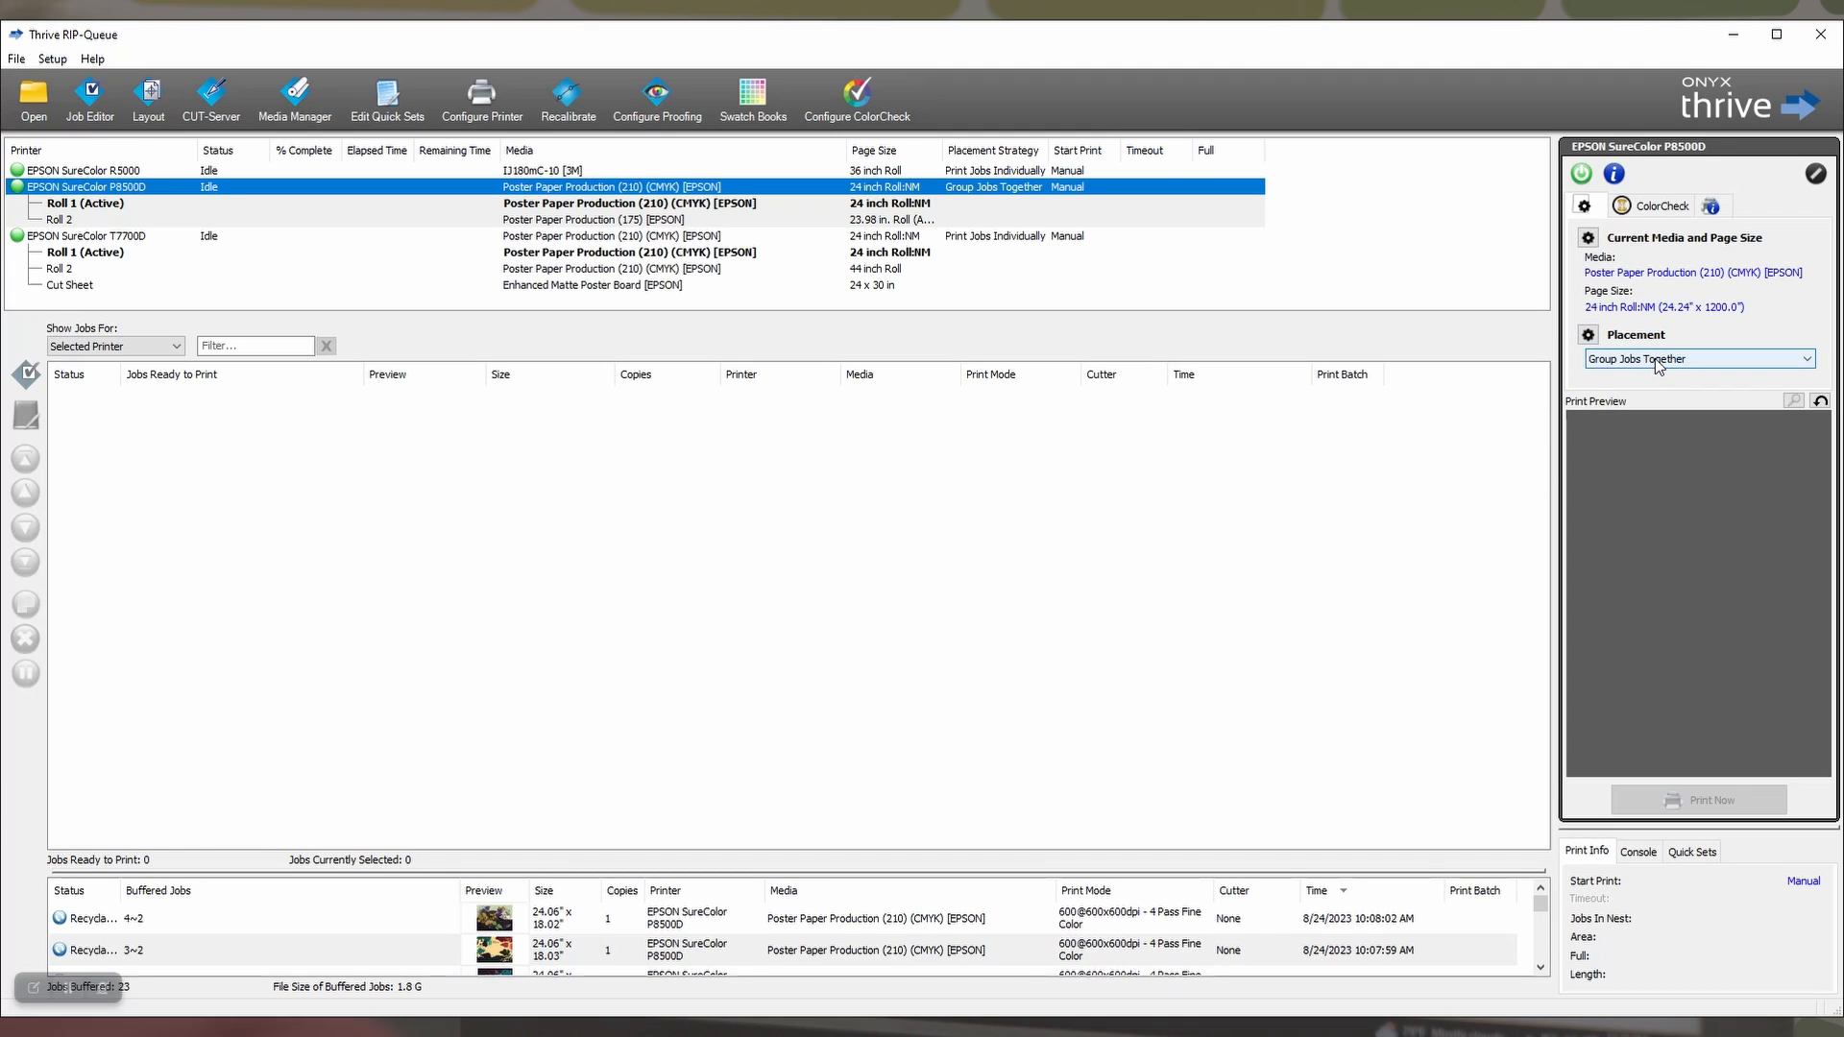
left_click(1587, 336)
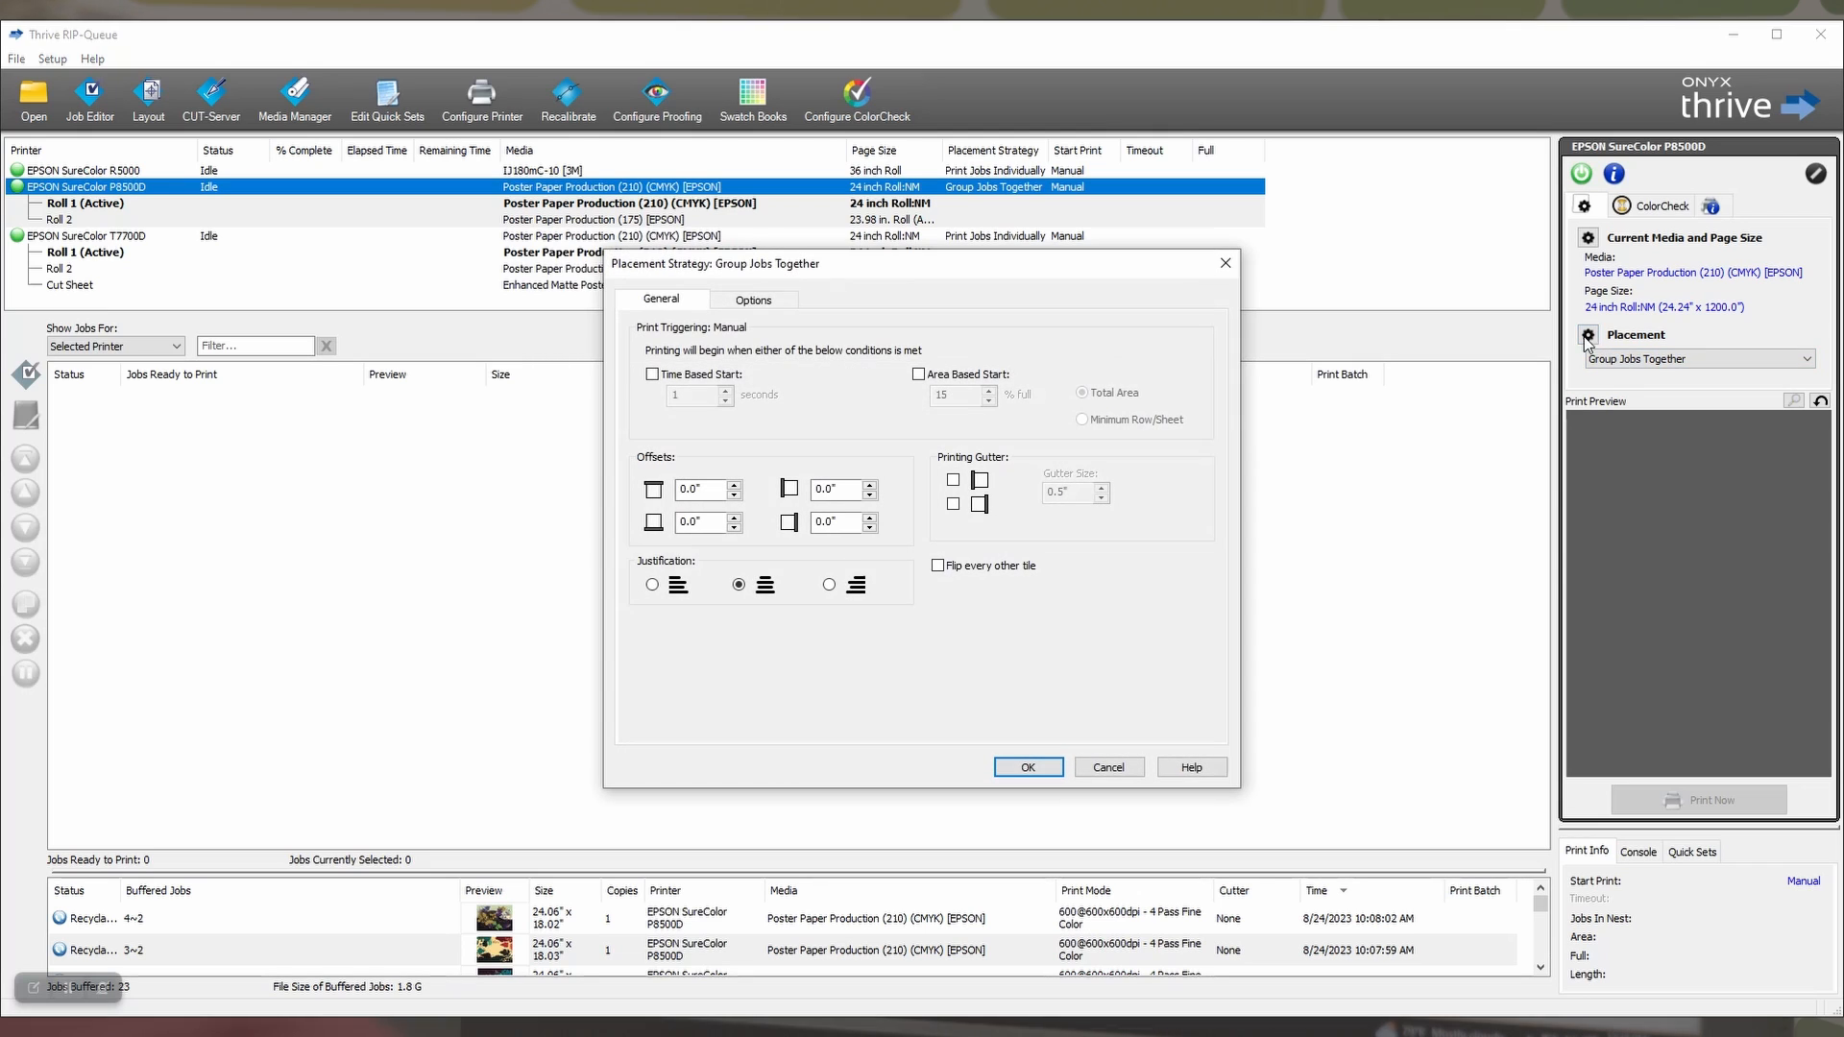
mouse_move(940, 647)
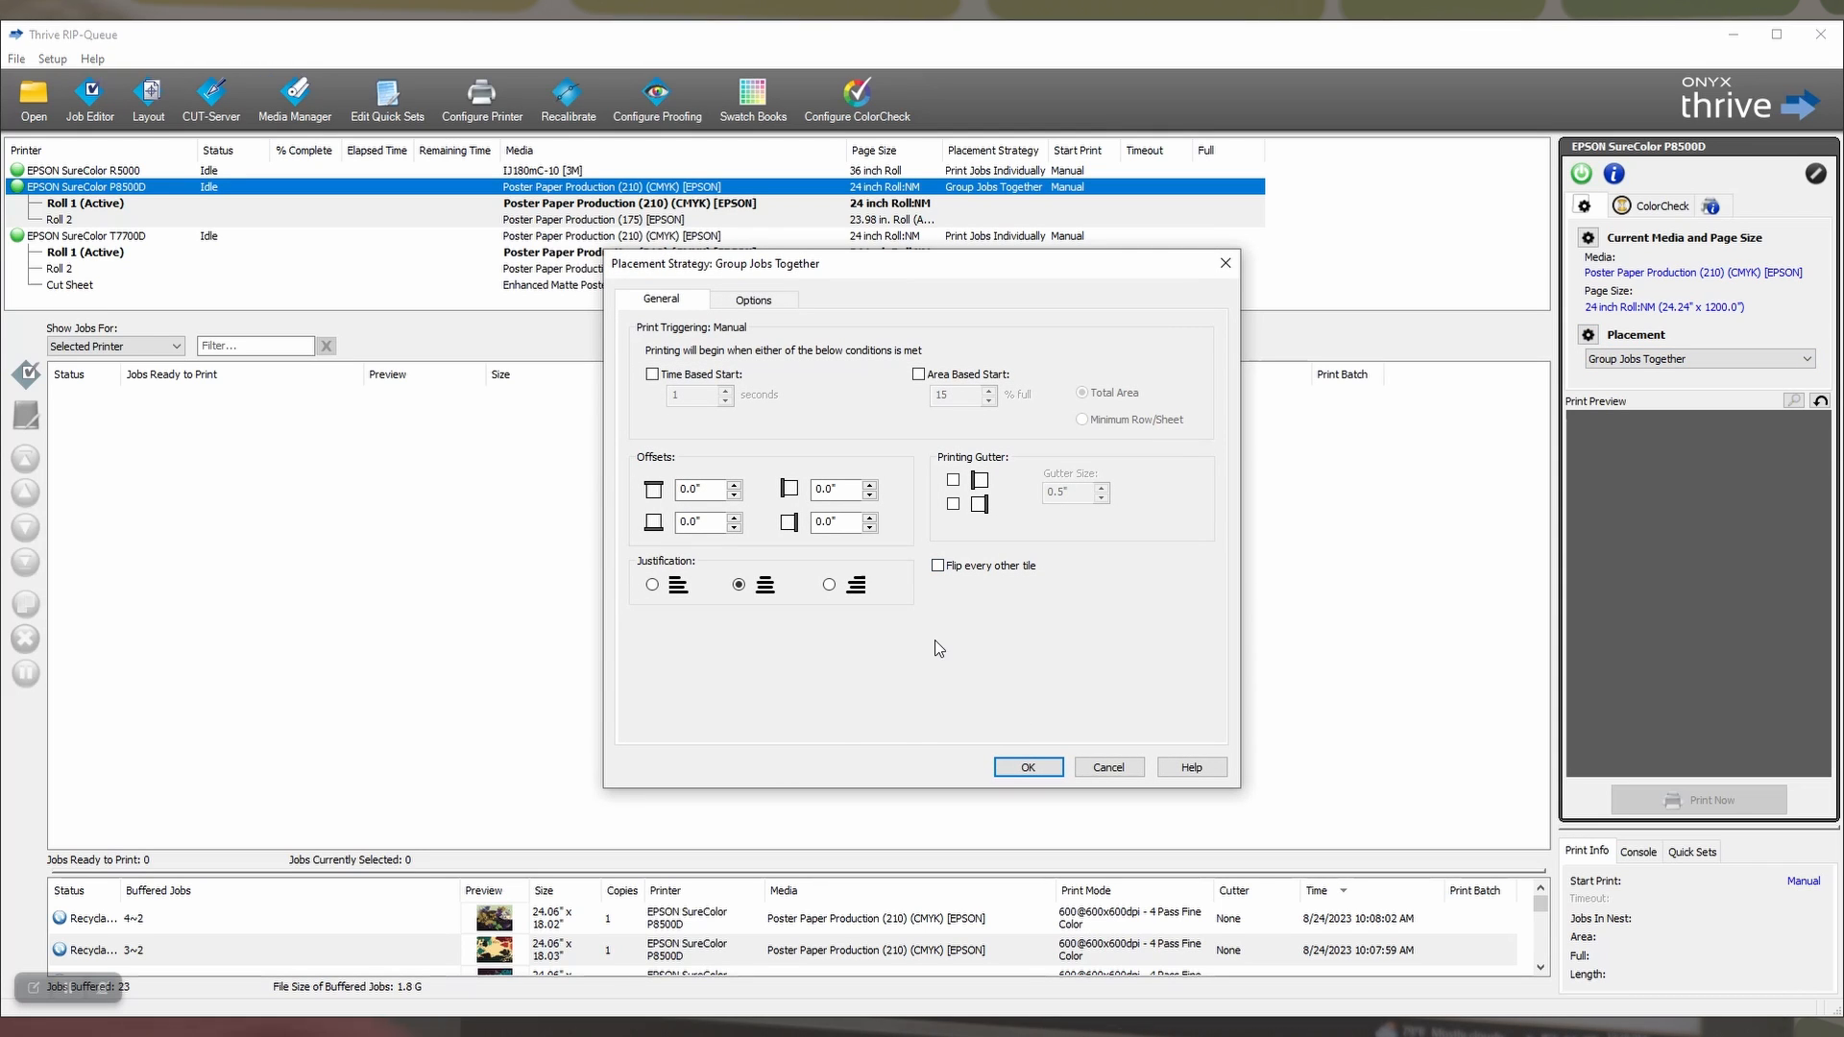
left_click(753, 299)
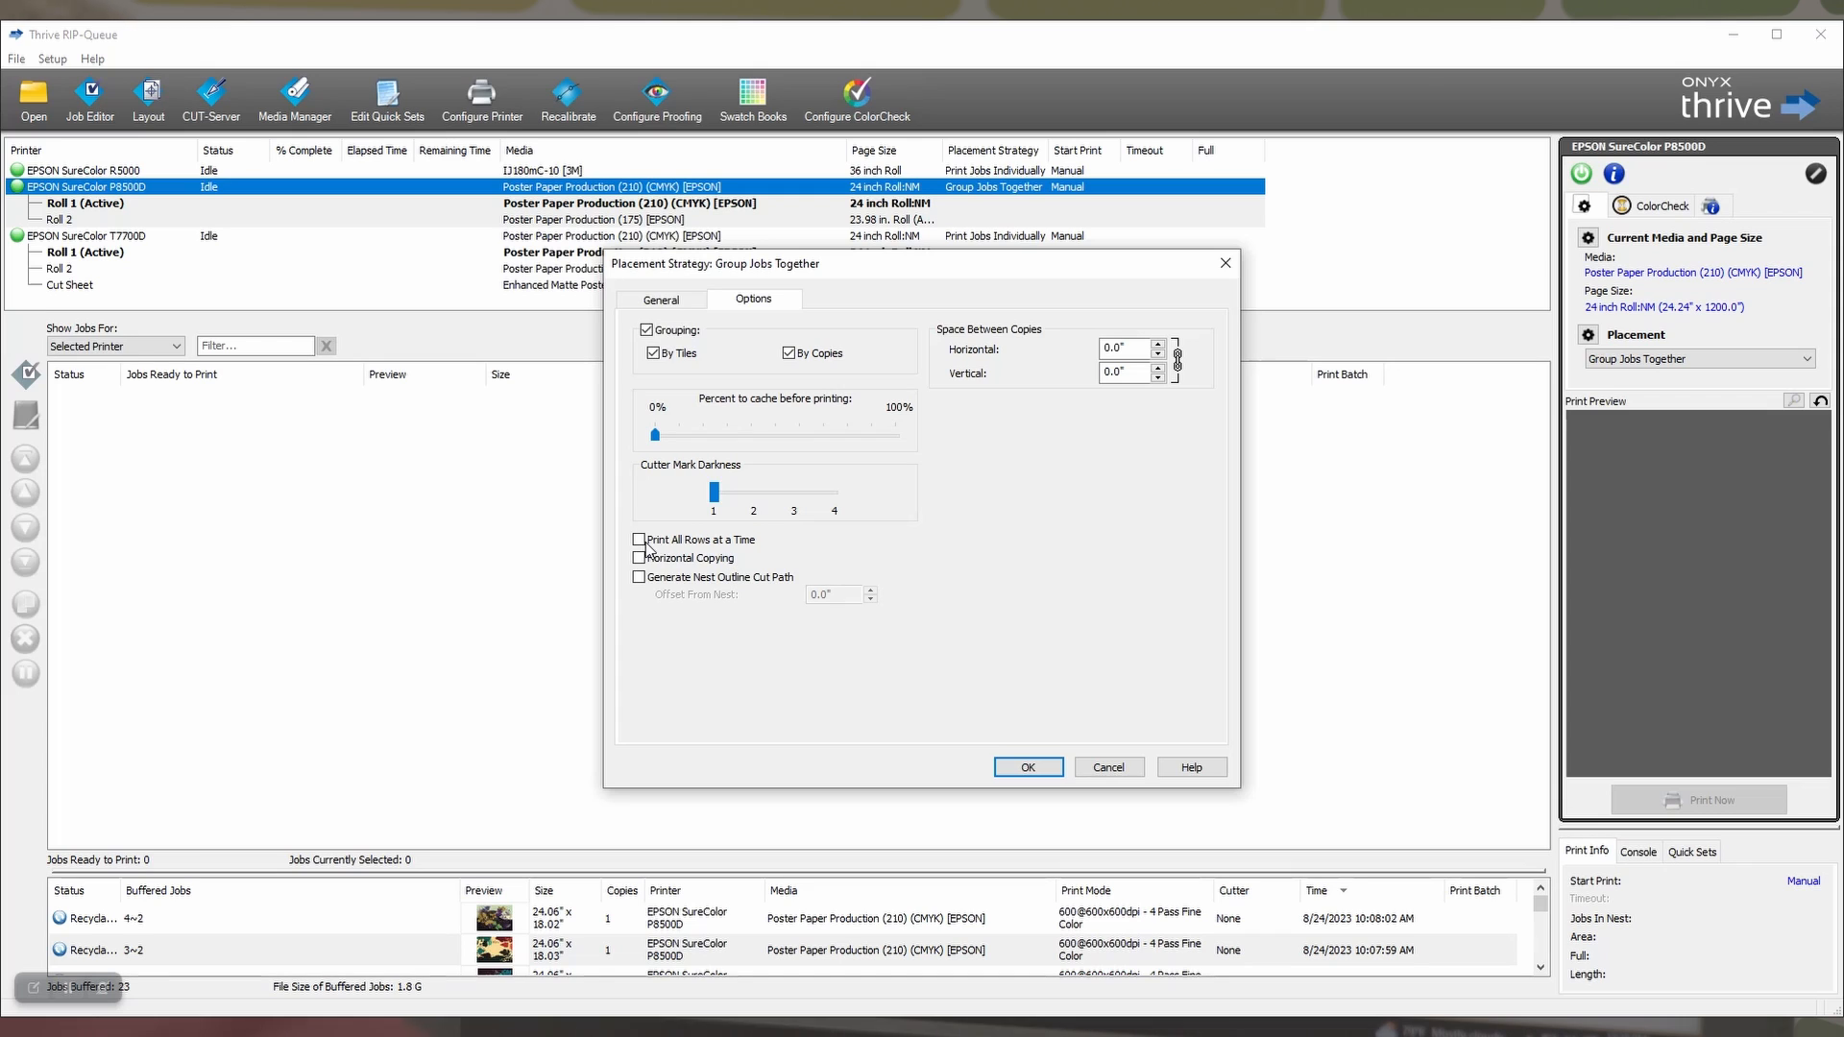
mouse_move(759, 551)
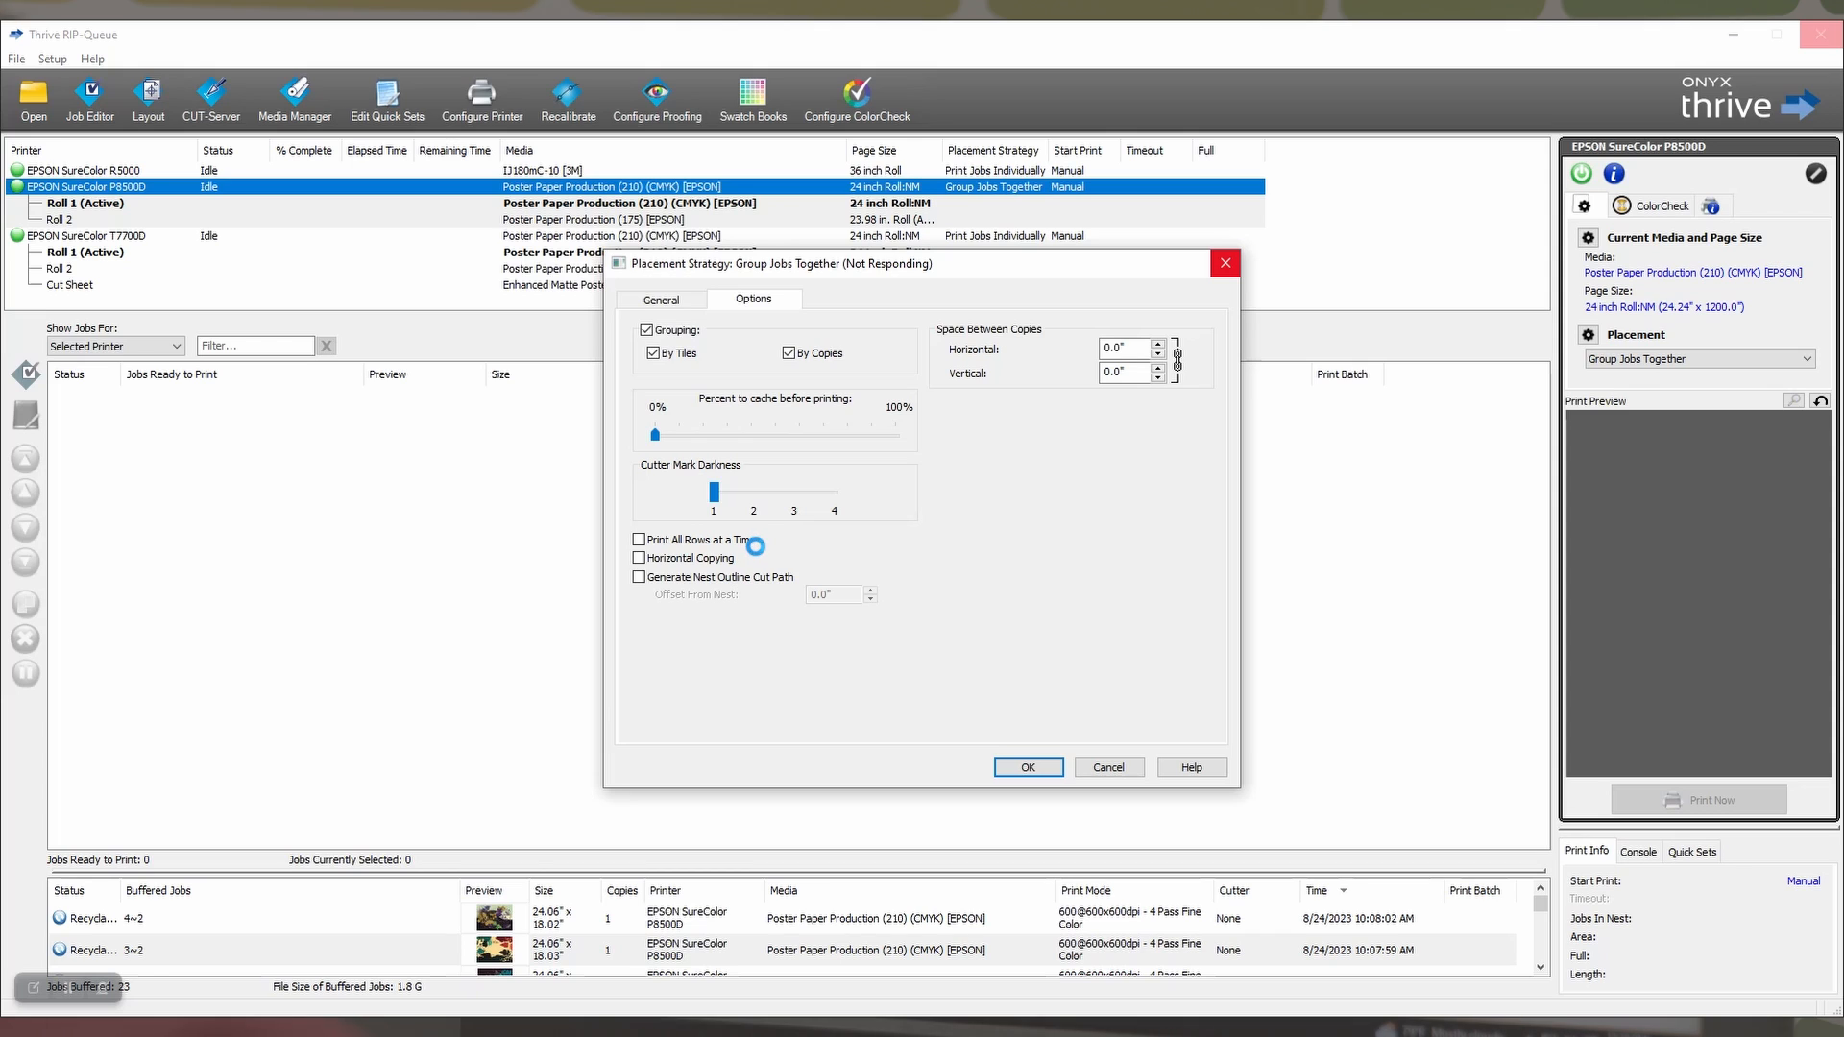
mouse_move(753, 547)
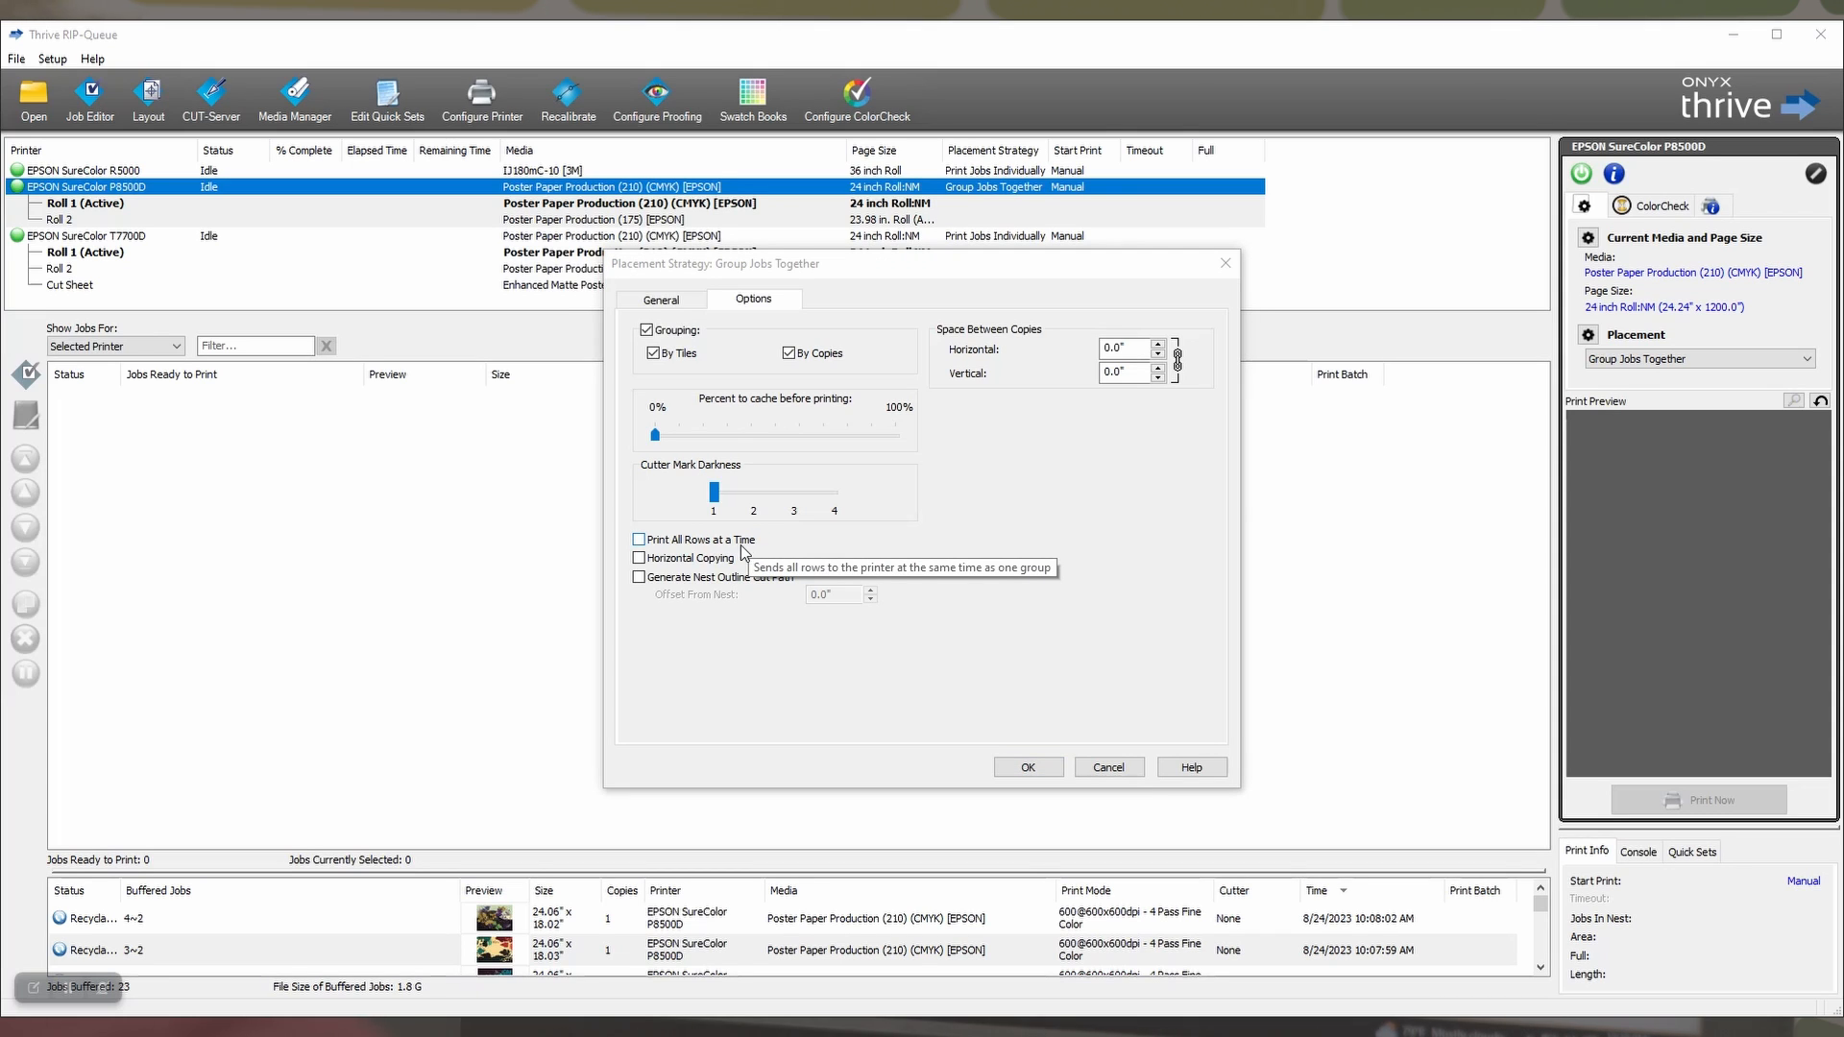
mouse_move(766, 552)
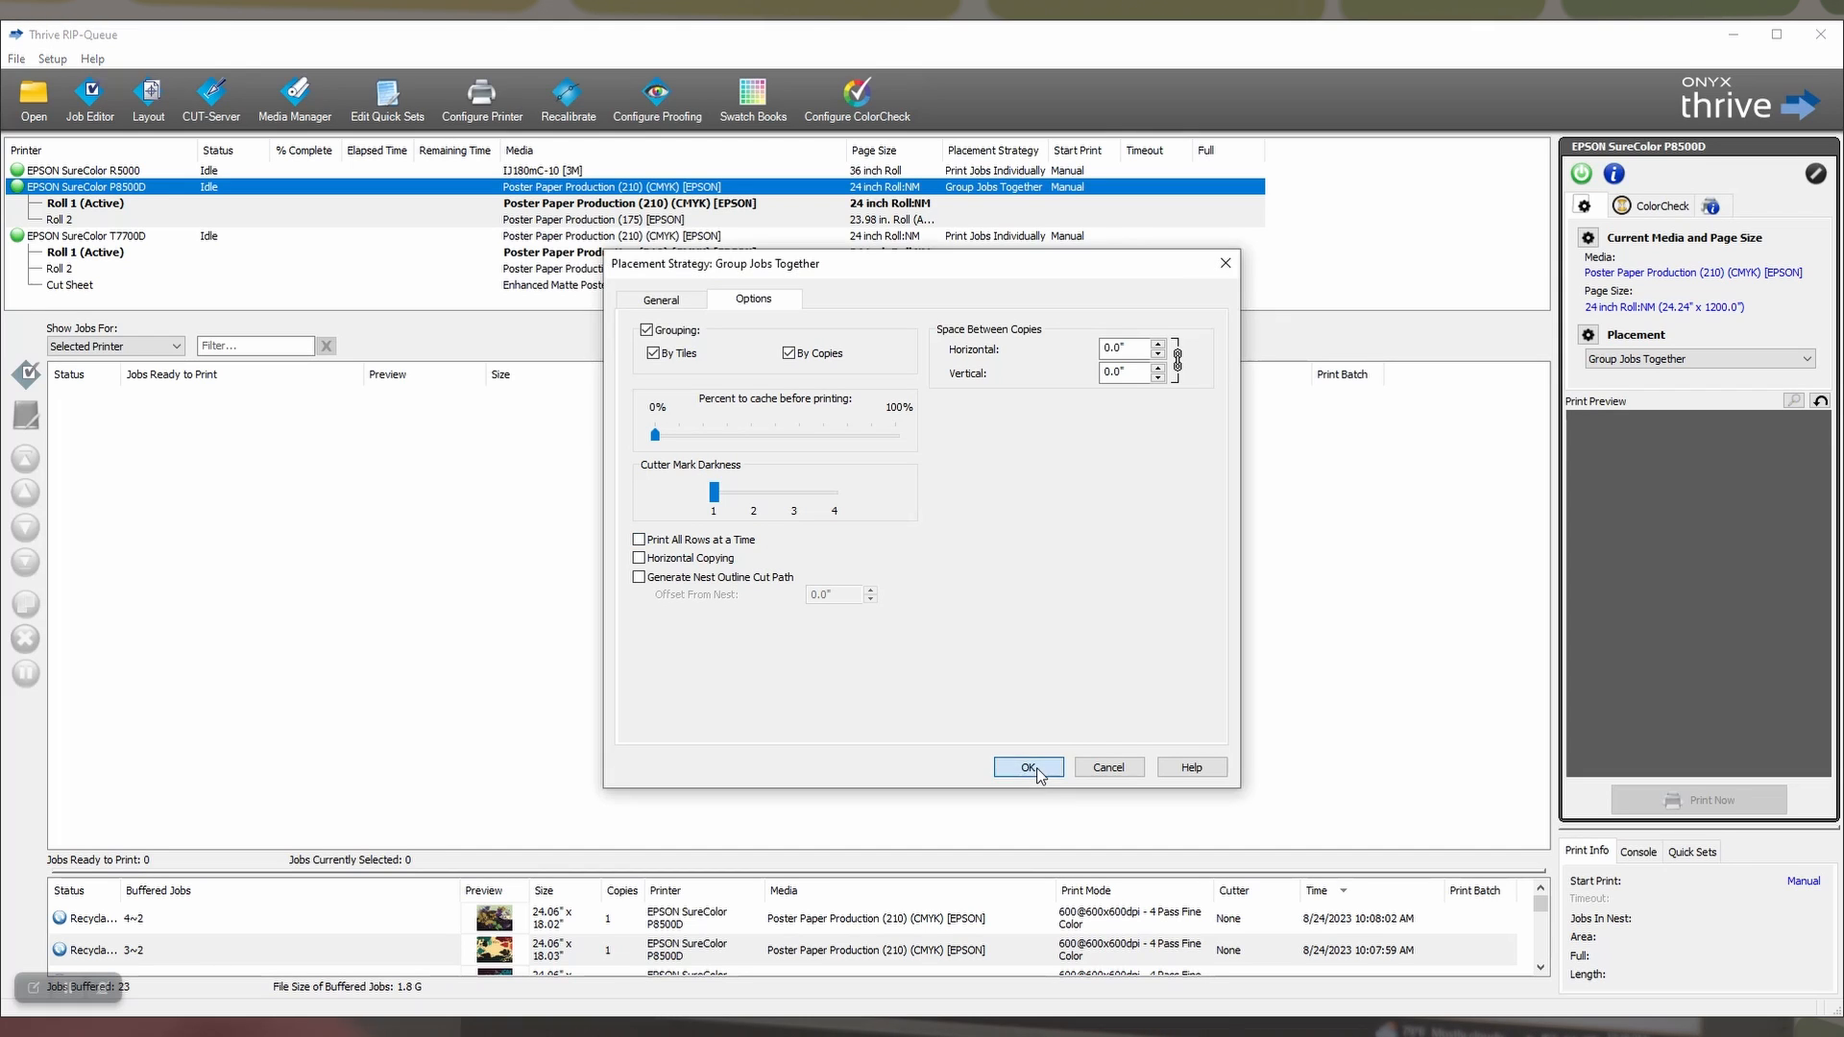
left_click(1025, 766)
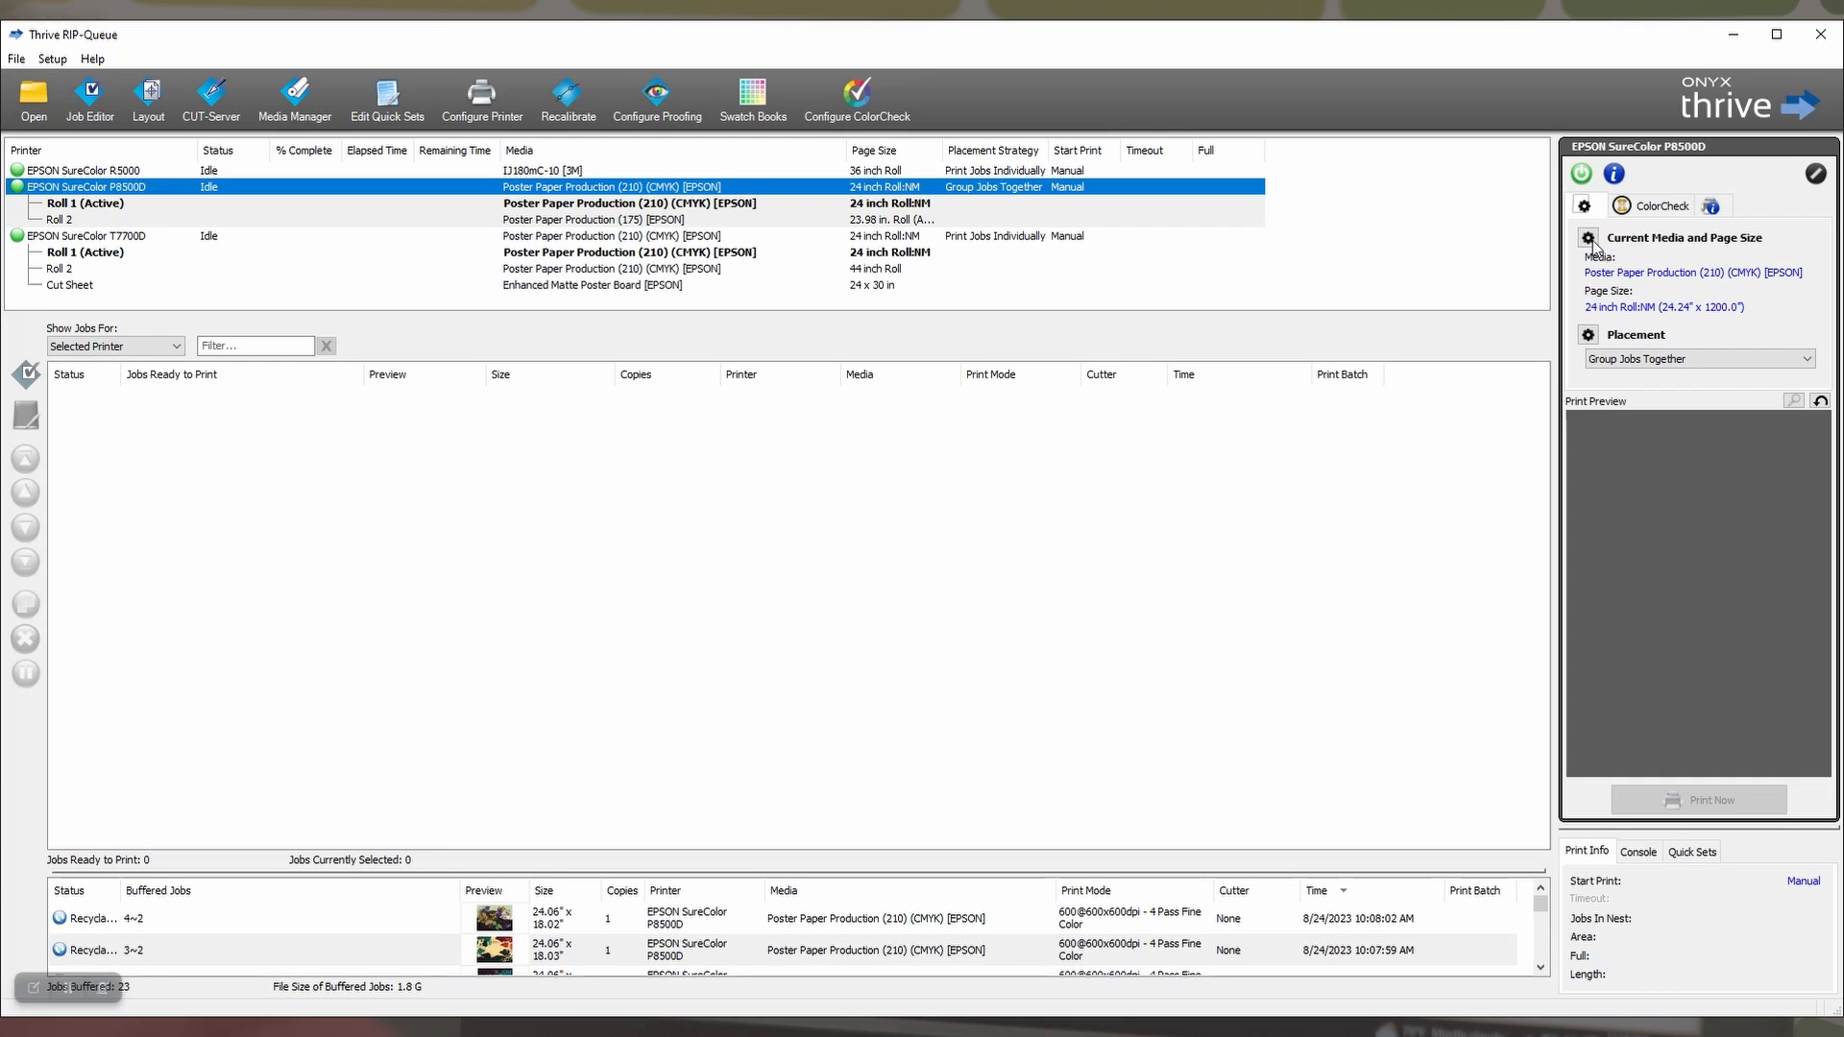
mouse_move(1635, 321)
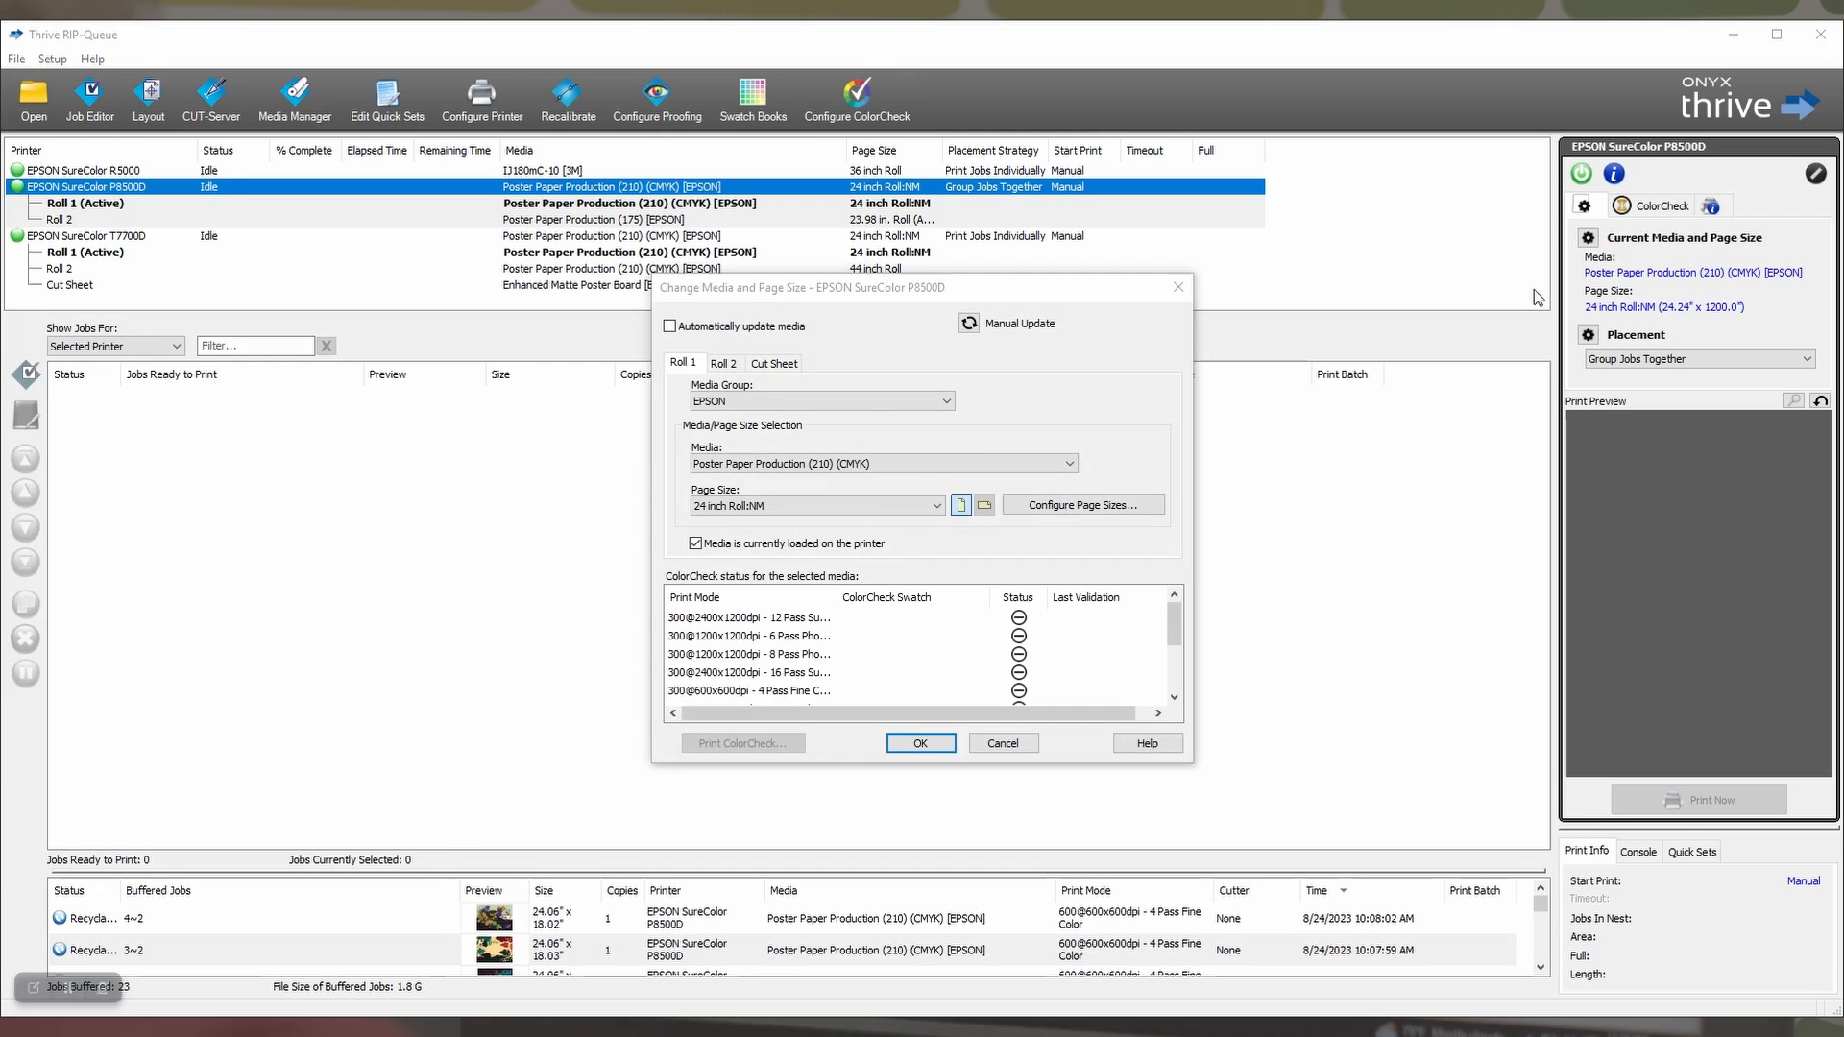
left_click(880, 463)
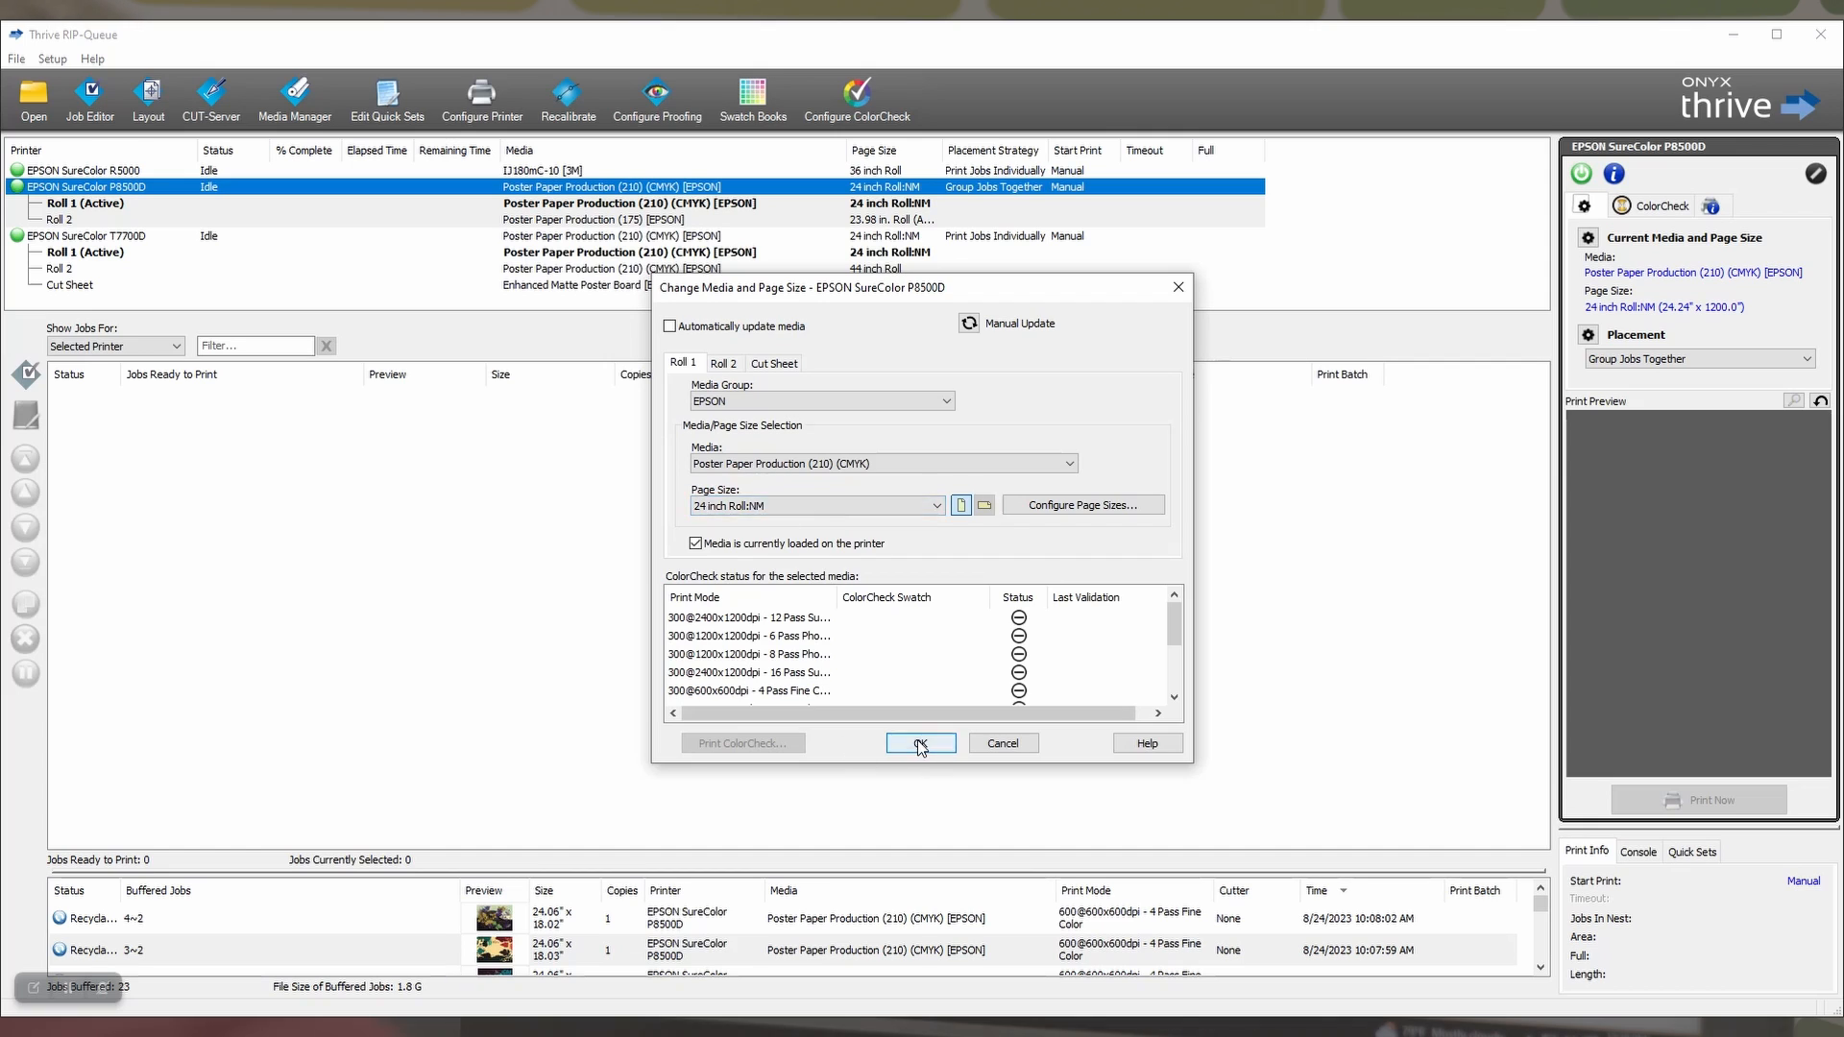
left_click(920, 742)
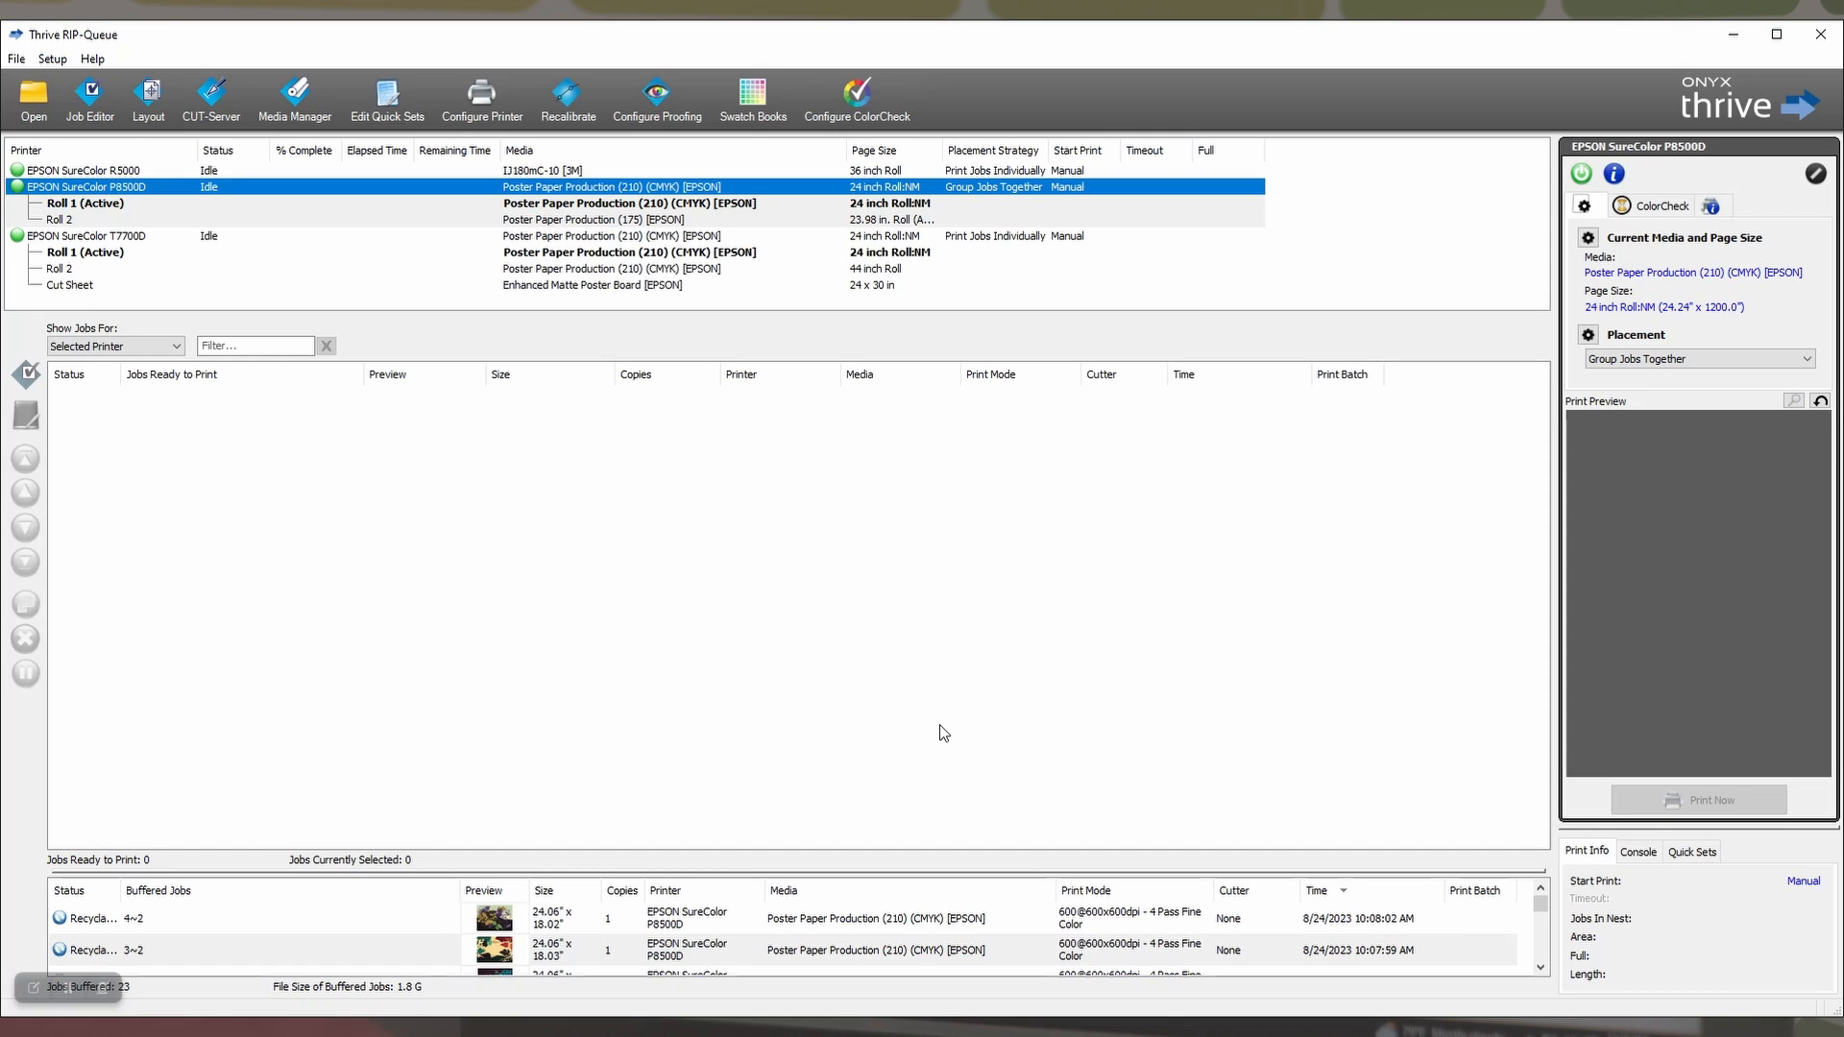
mouse_move(951, 735)
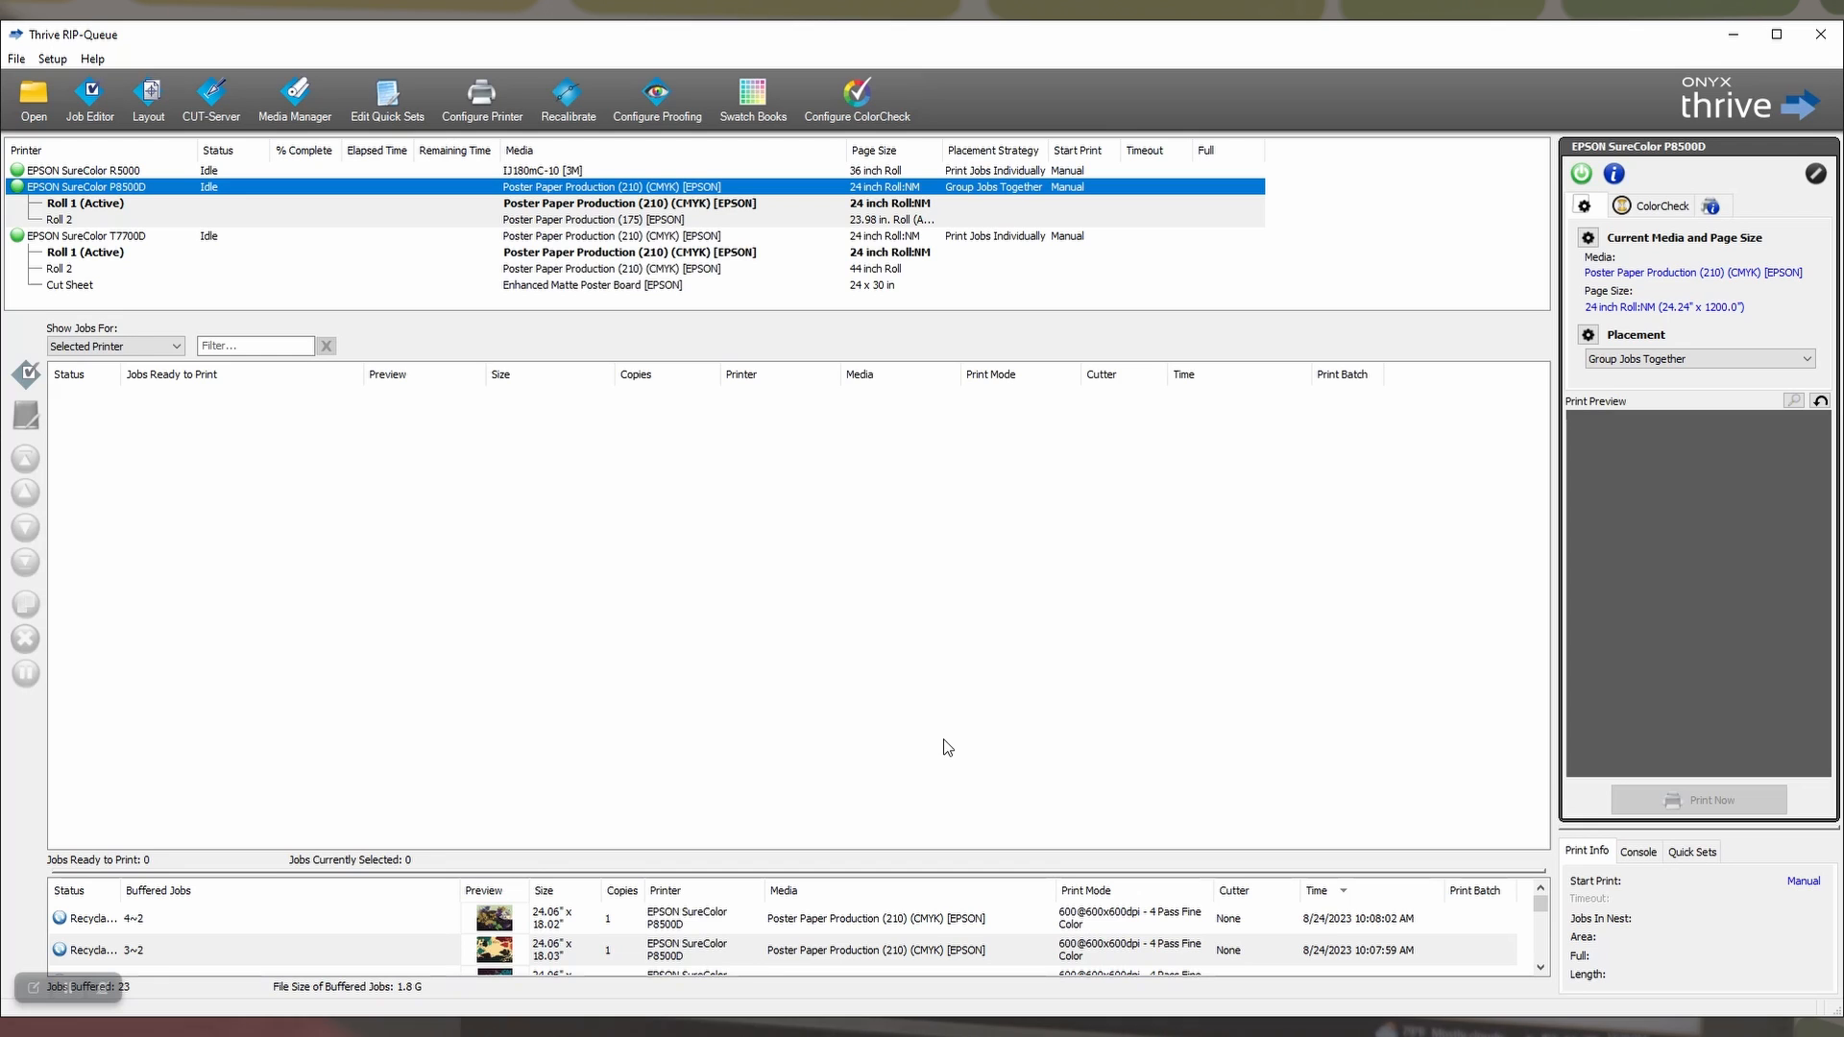
mouse_move(33, 98)
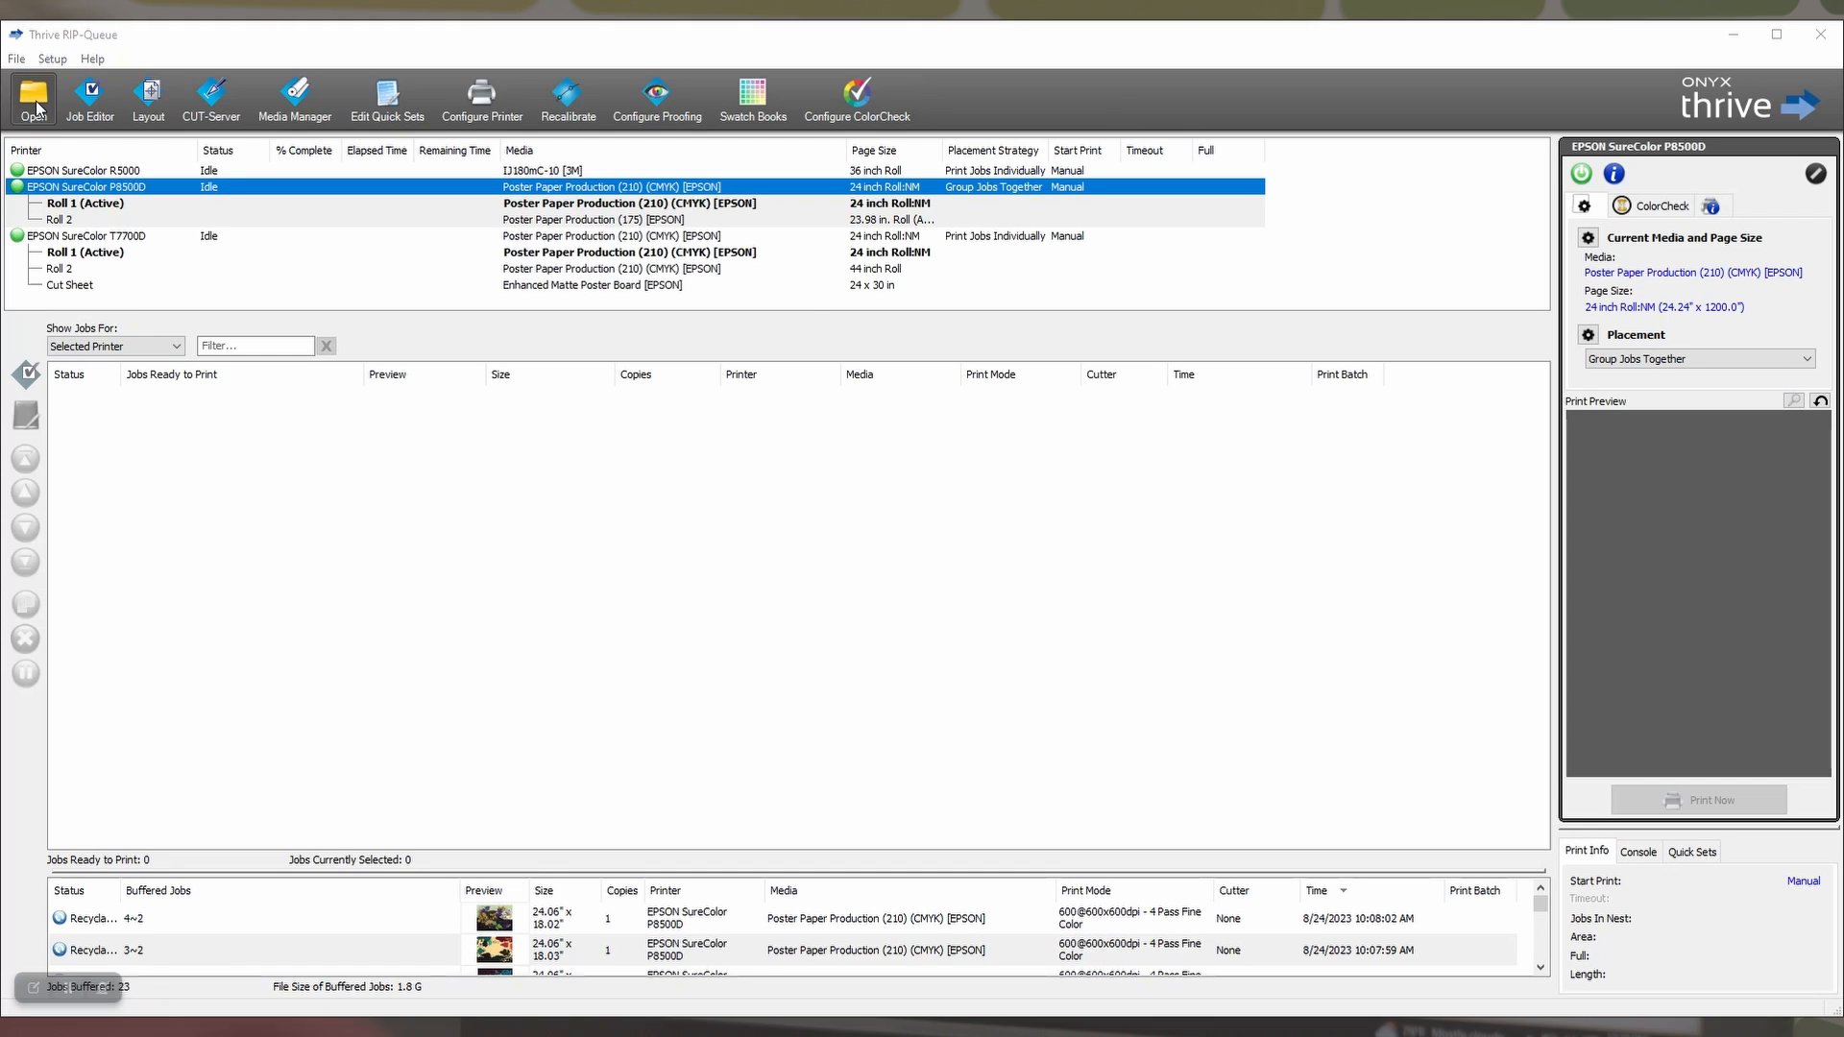
Select 1.png through 4.png from Wine posters with the 24 inch Borderless Posters quick set.
left_click(33, 98)
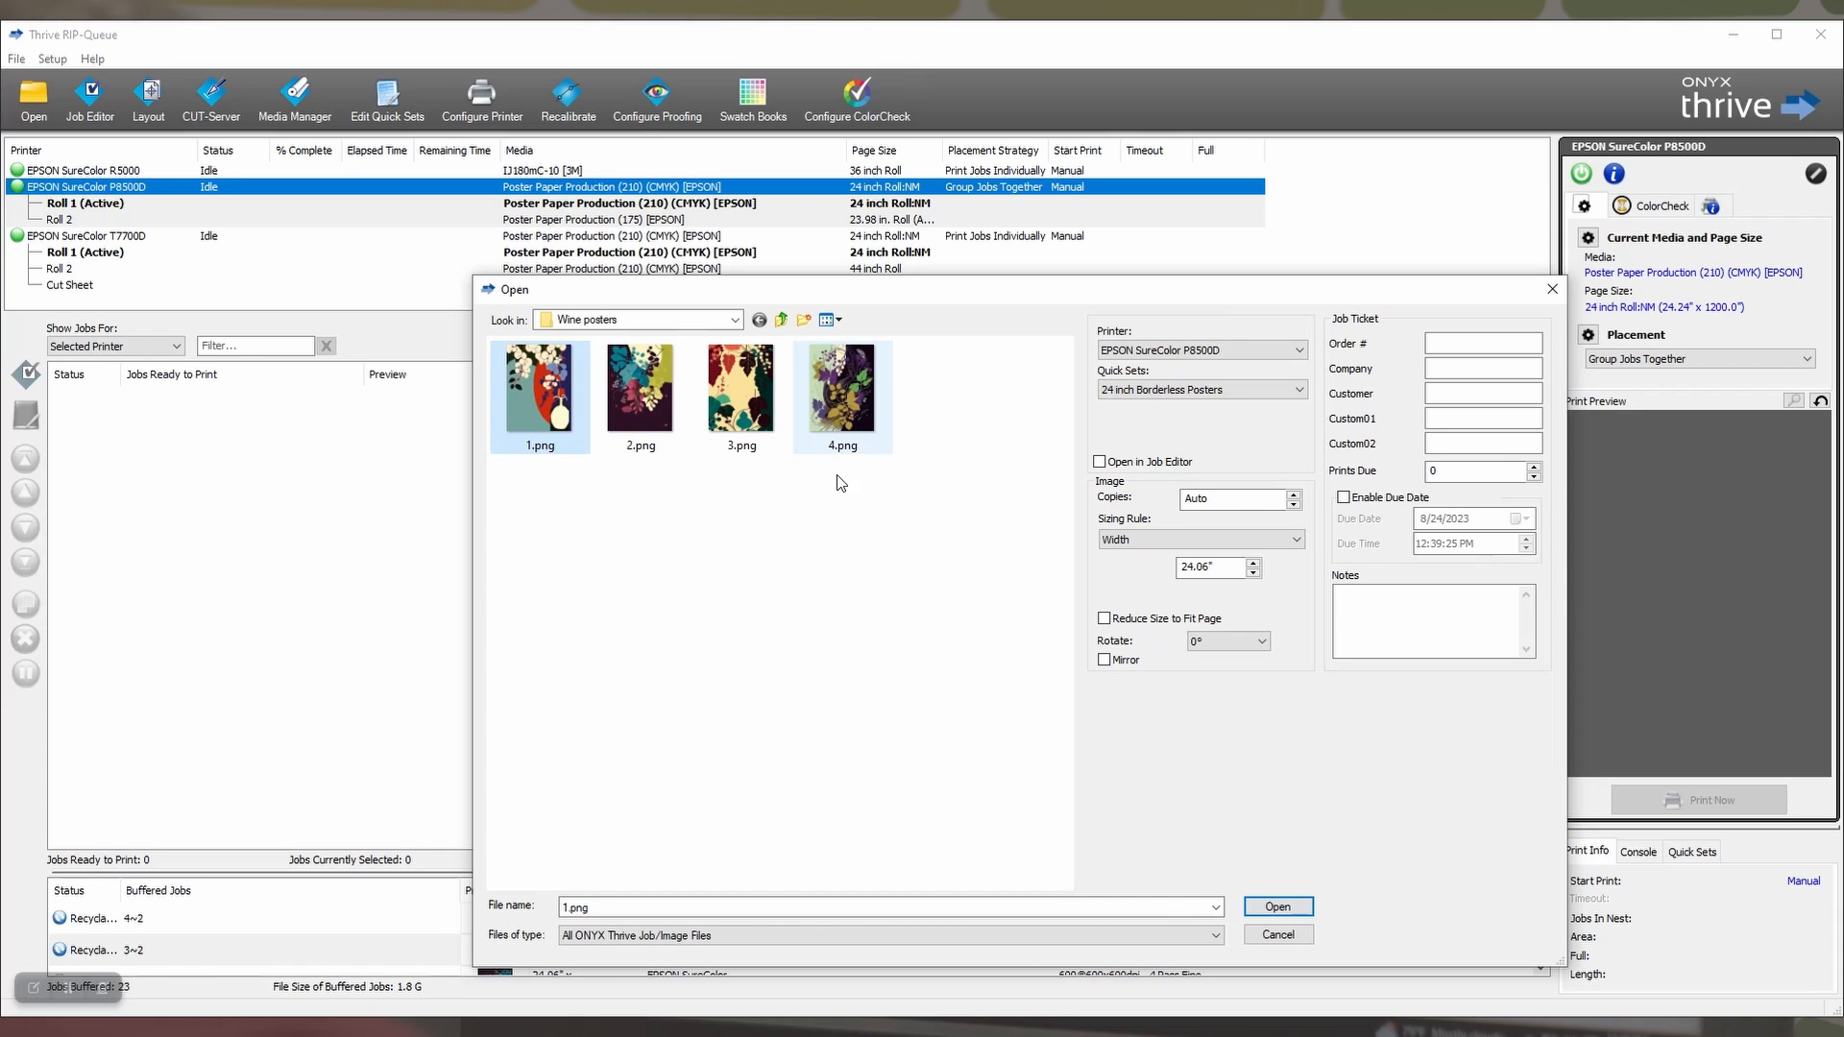
mouse_move(1233, 599)
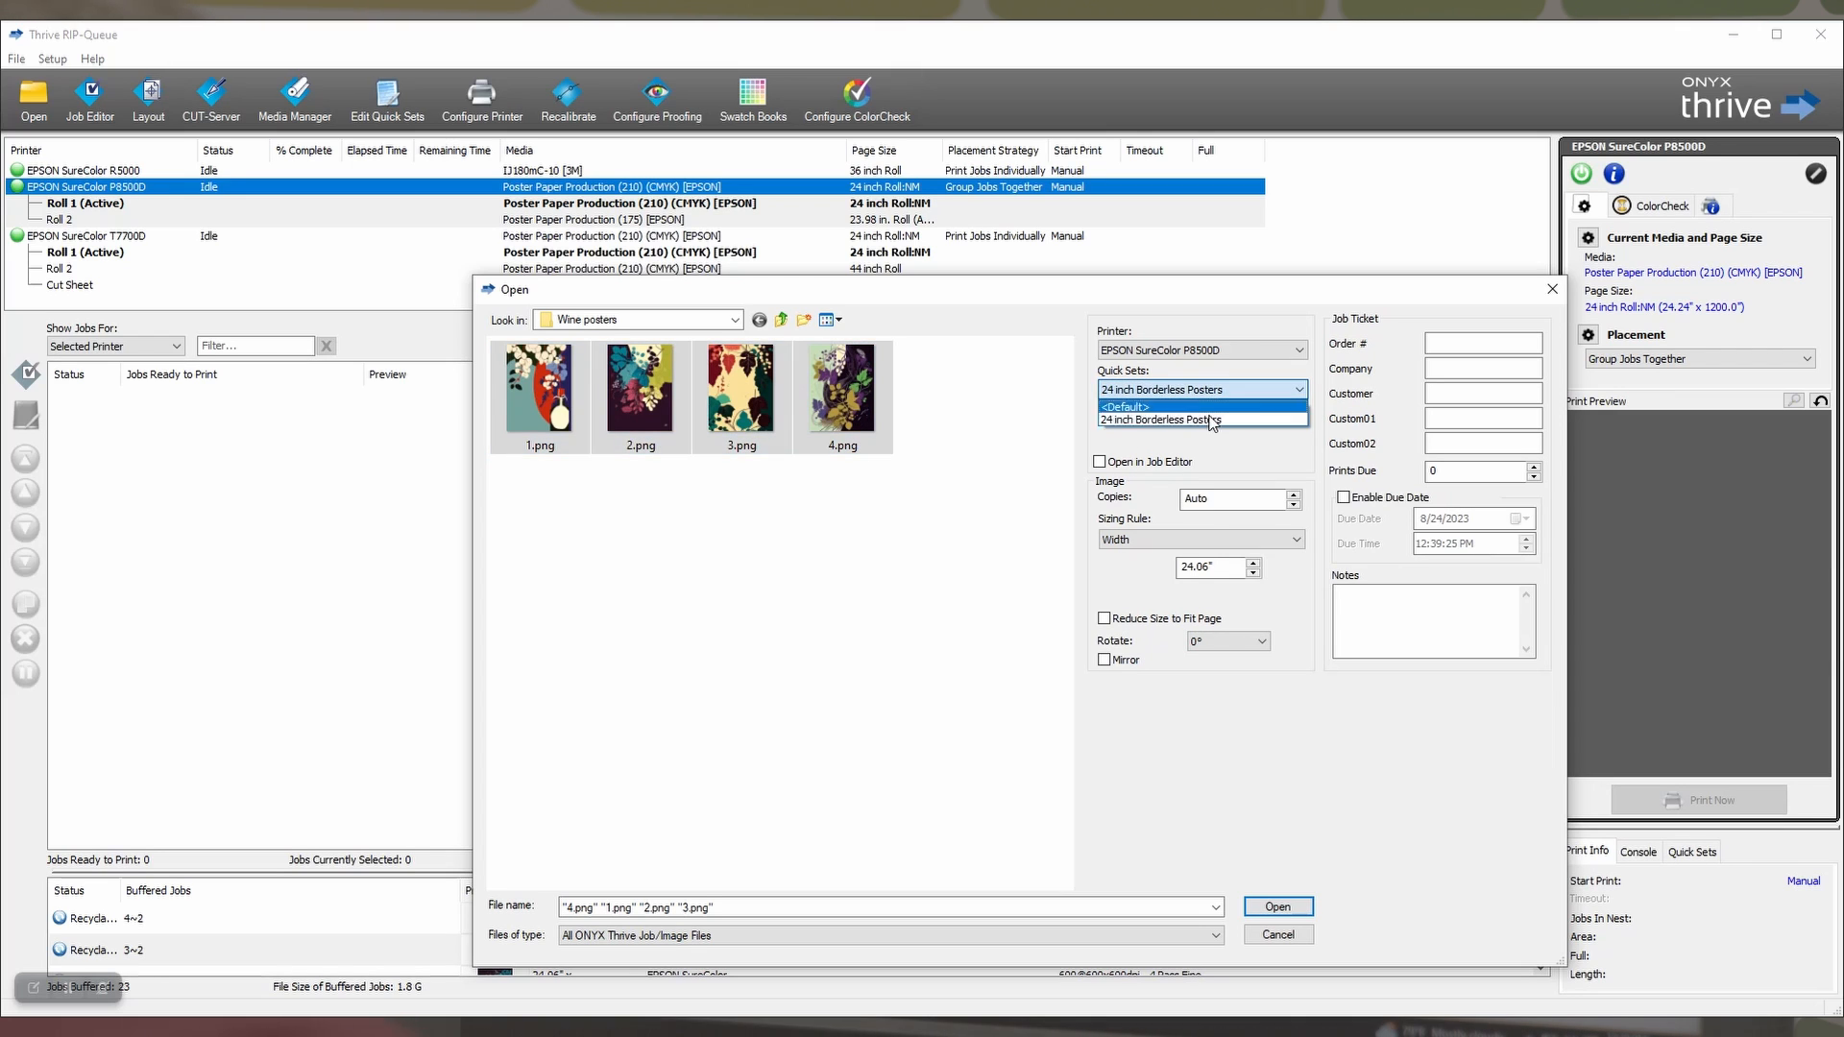
left_click(1160, 421)
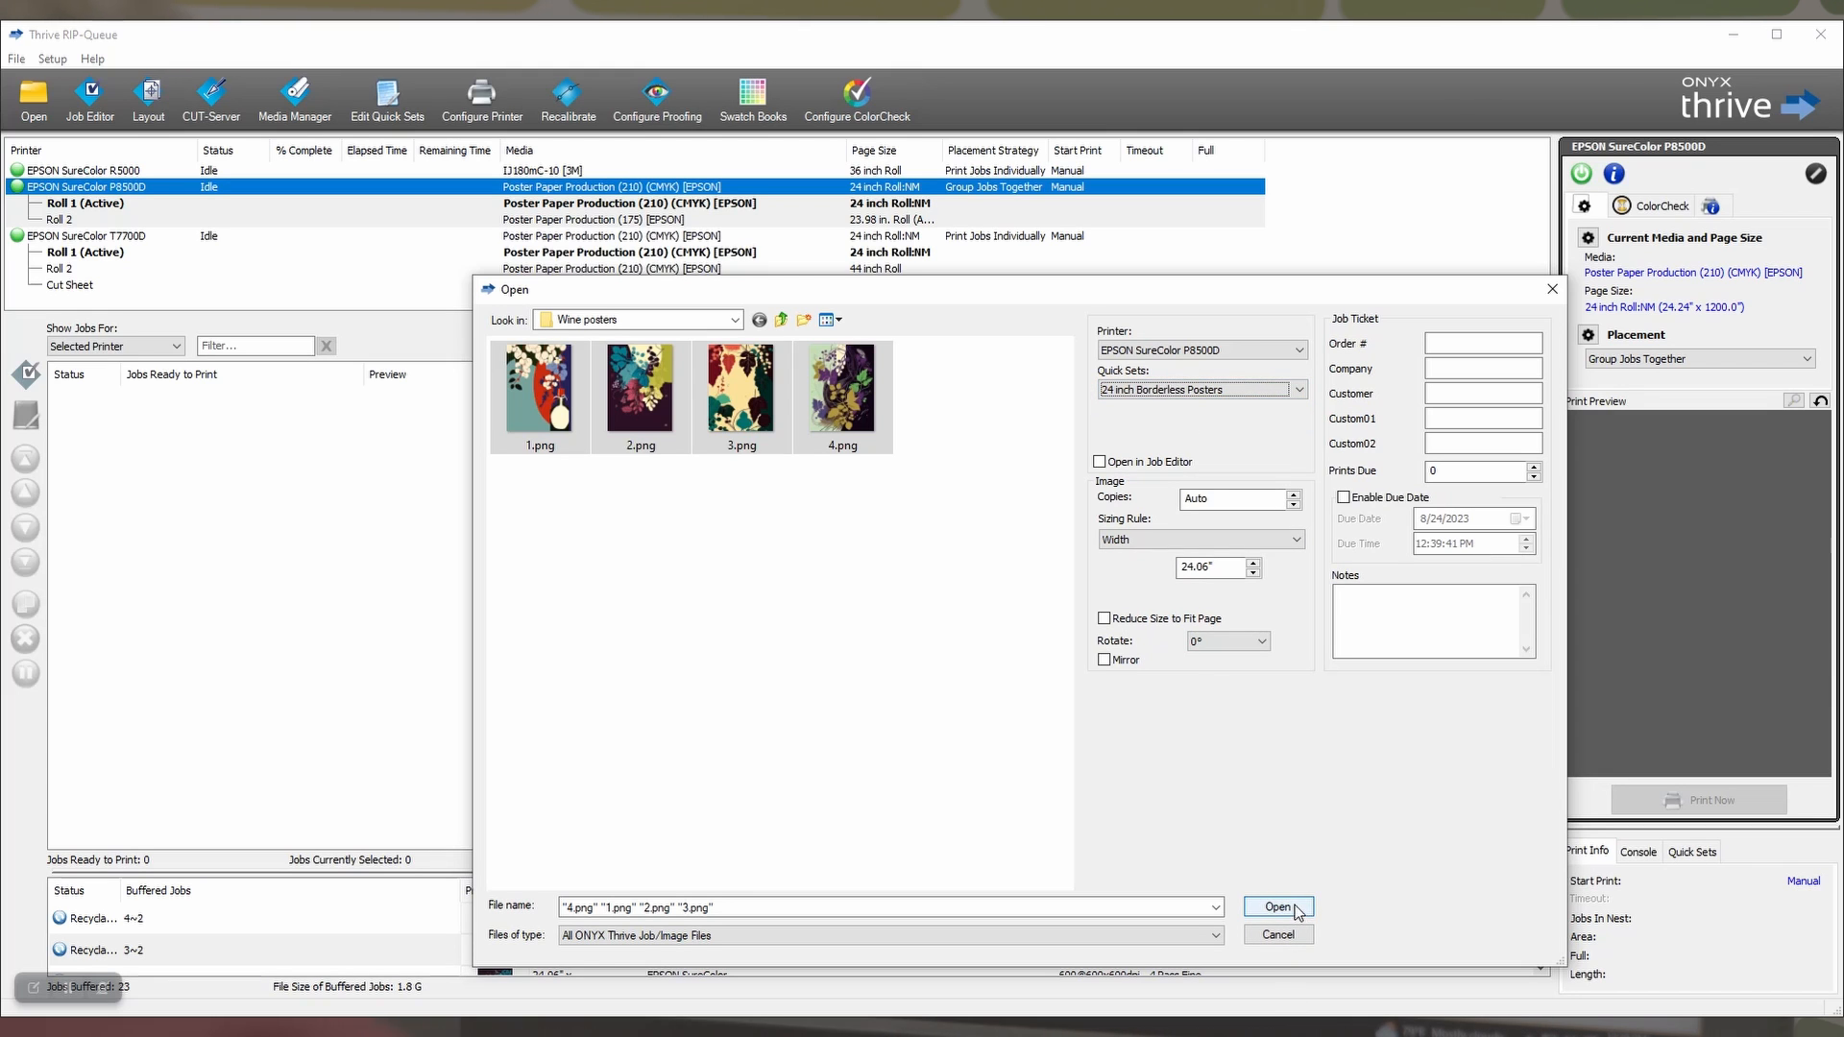
Submit the four wine posters as 24.06 x 32.08 inch jobs so ripping begins.
left_click(1275, 907)
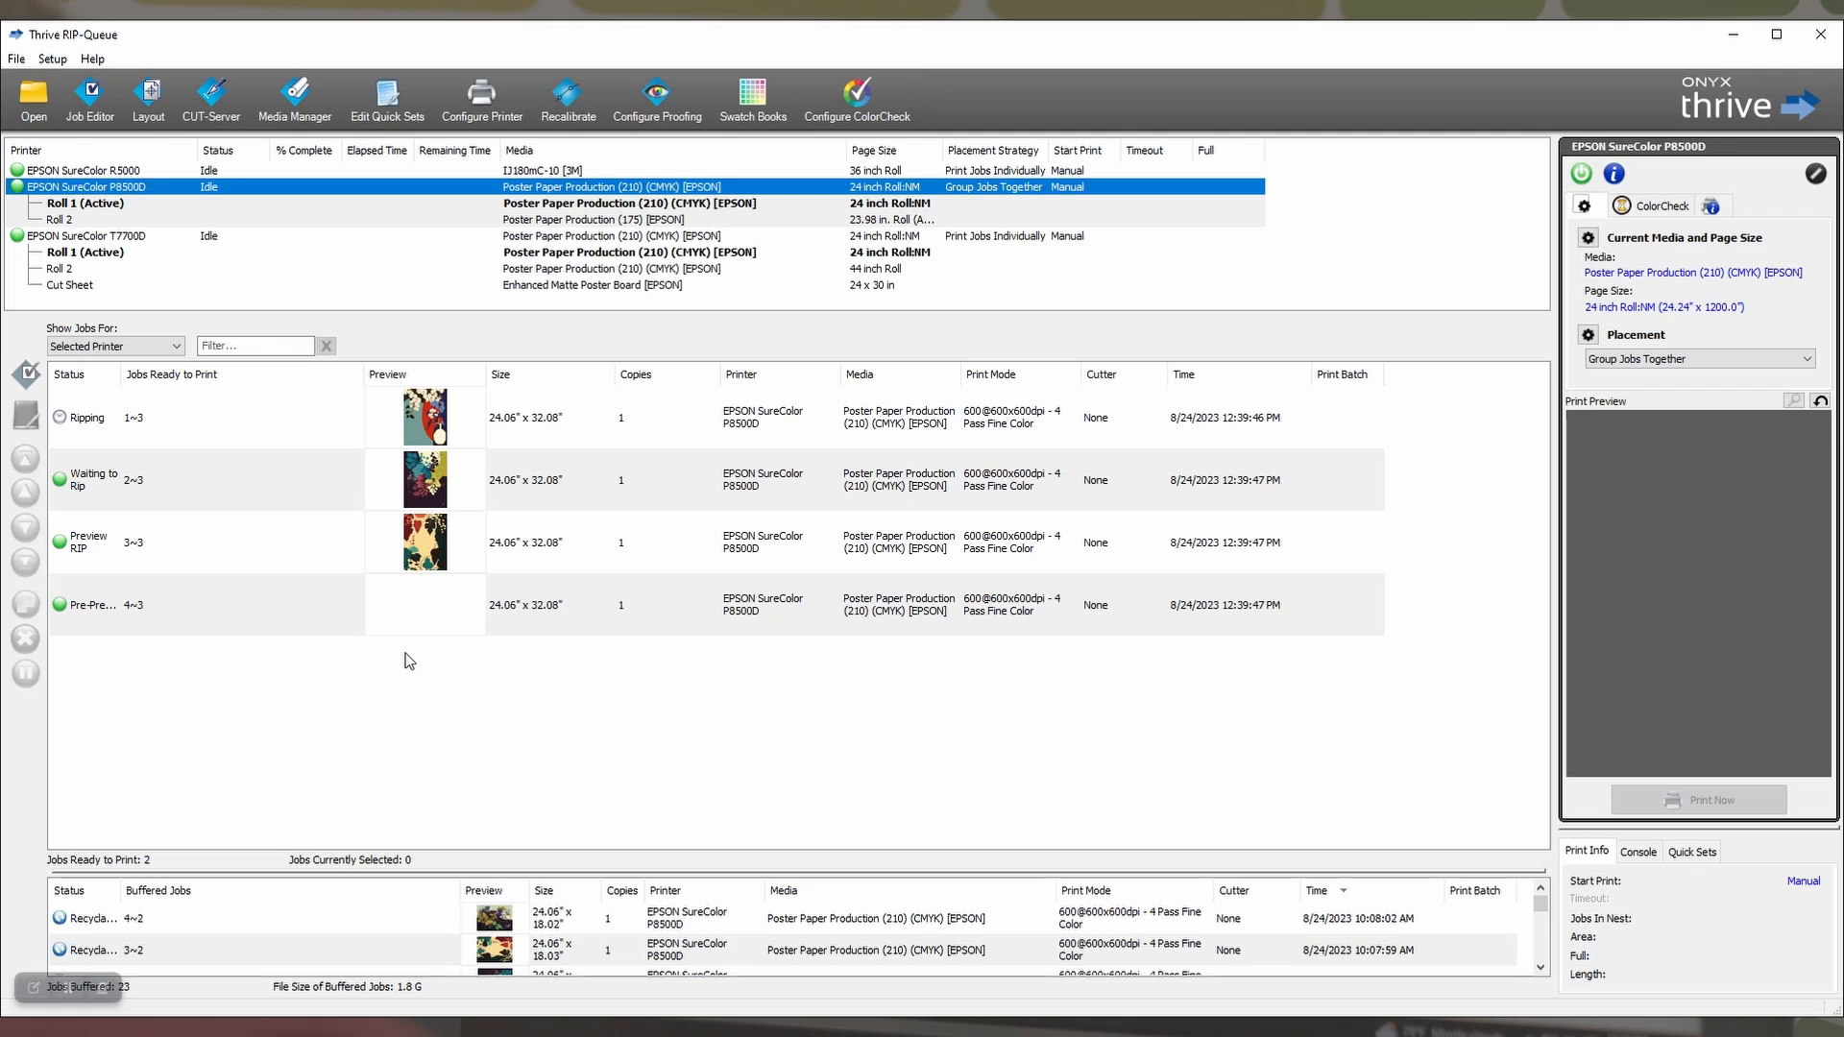
mouse_move(426, 690)
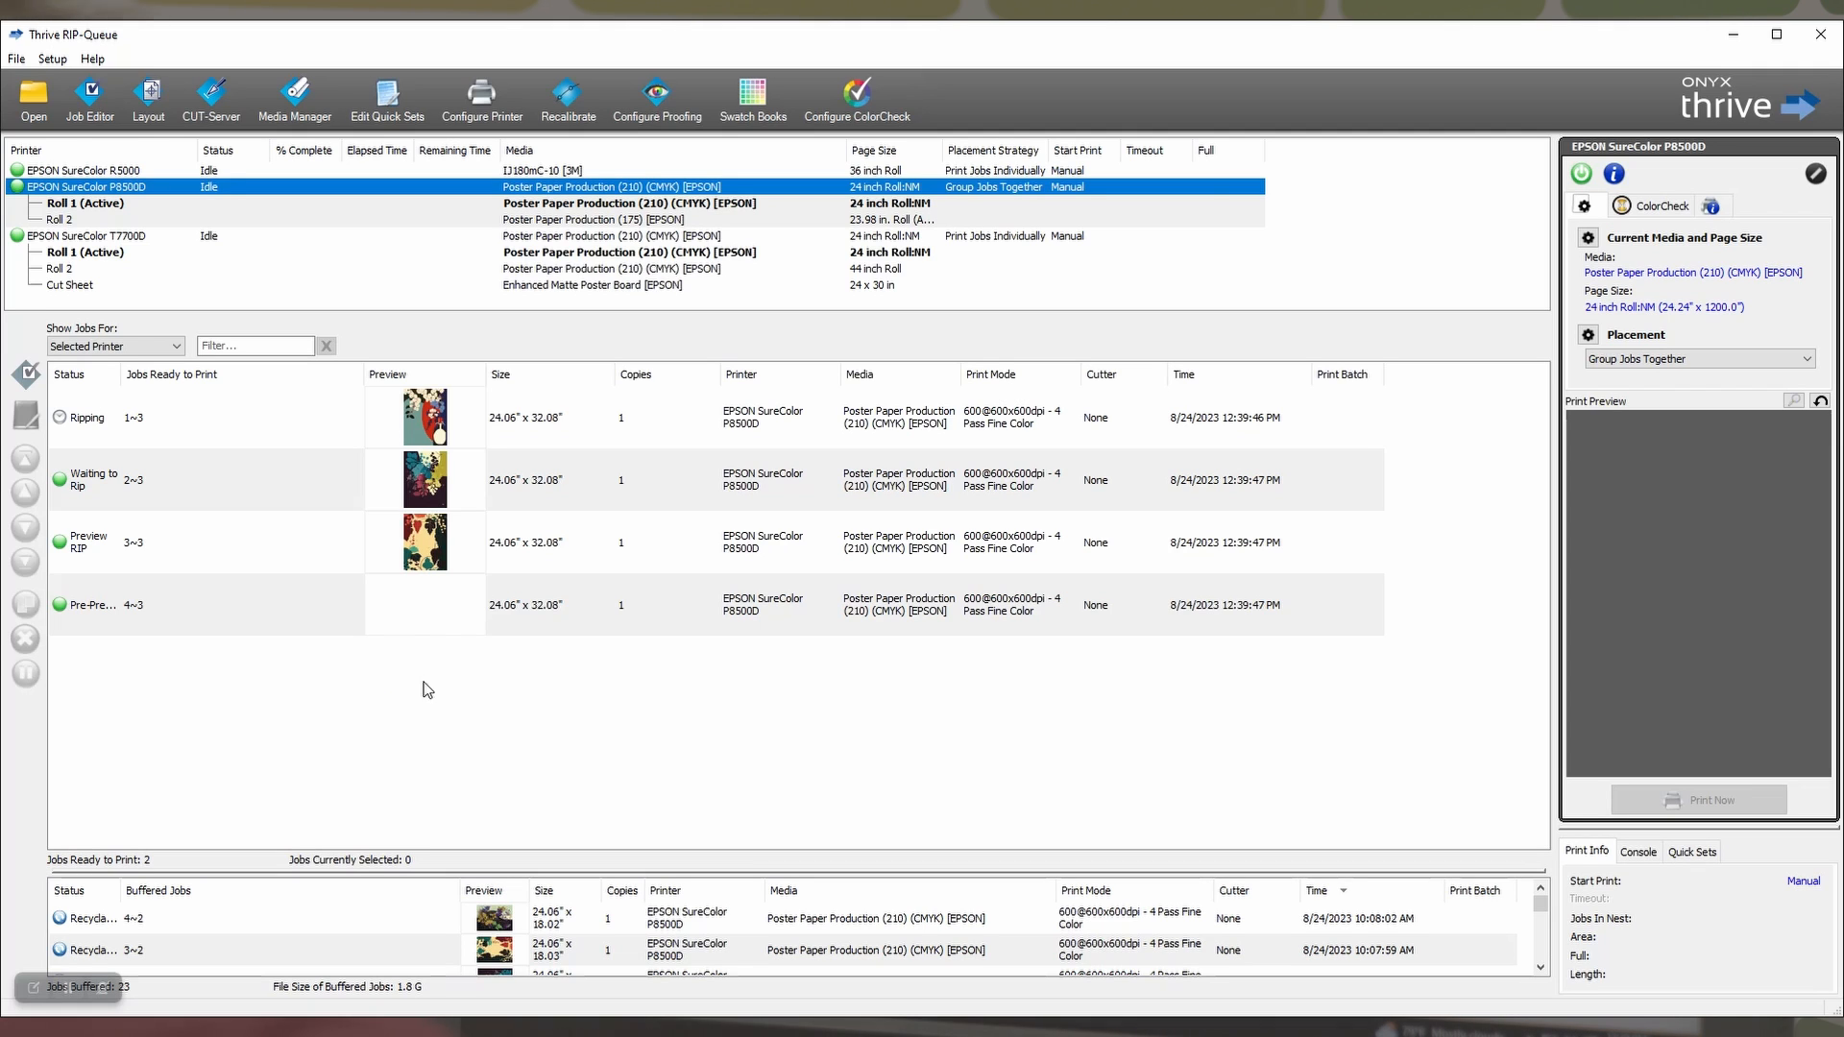